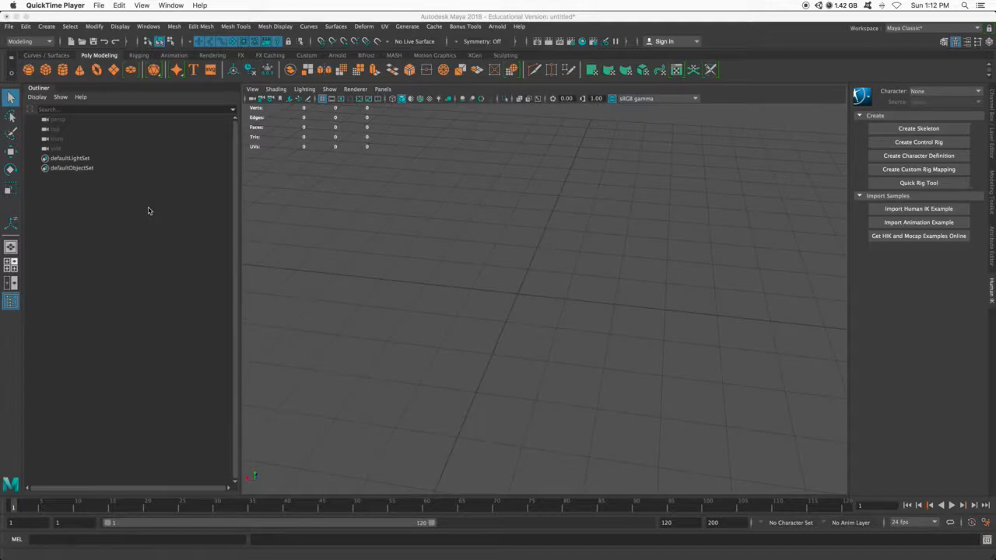
{"action": "mouse_move", "coordinate": [154, 205]}
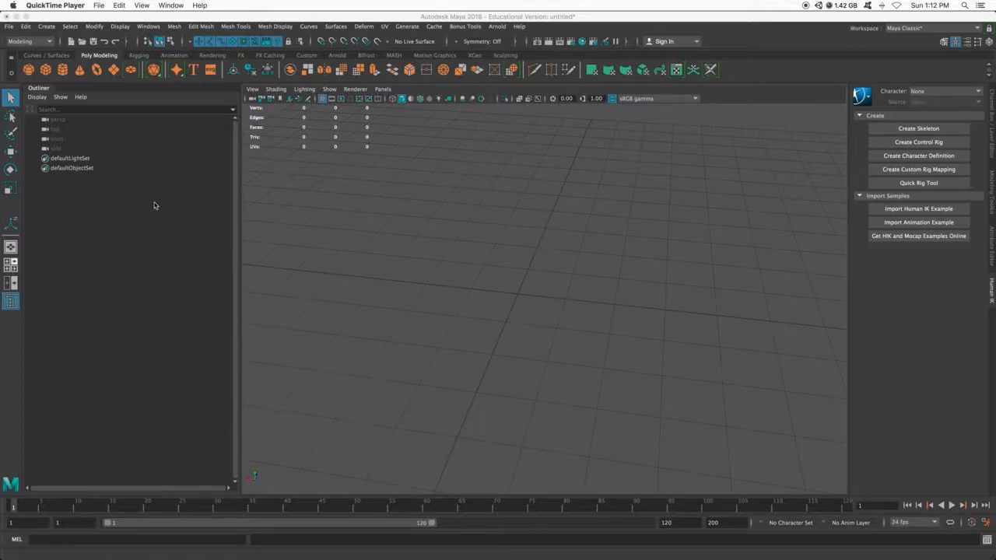
- Create a polygon cube and extrude a face outward into a stepped block
{"action": "left_click", "coordinate": [28, 70]}
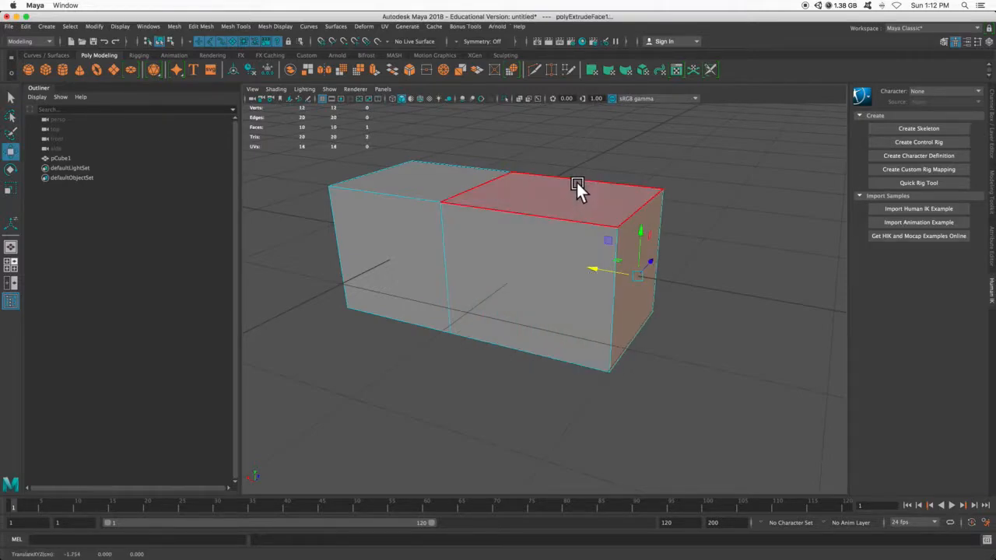
{"action": "left_click_drag", "start_coordinate": [578, 190], "coordinate": [563, 148]}
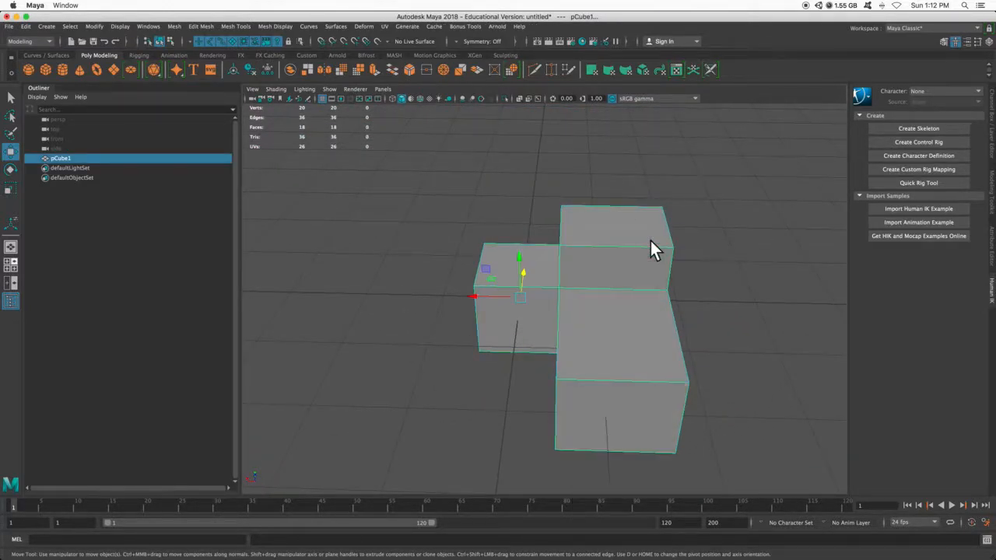
{"action": "mouse_move", "coordinate": [585, 280]}
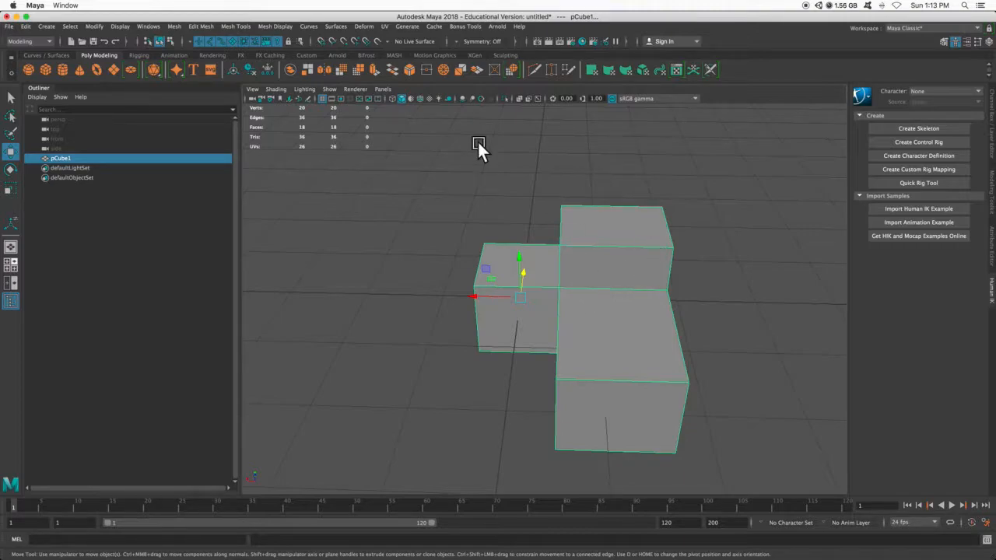
- Apply Automatic UV mapping to pCube1 from the UV menu
{"action": "left_click", "coordinate": [384, 24]}
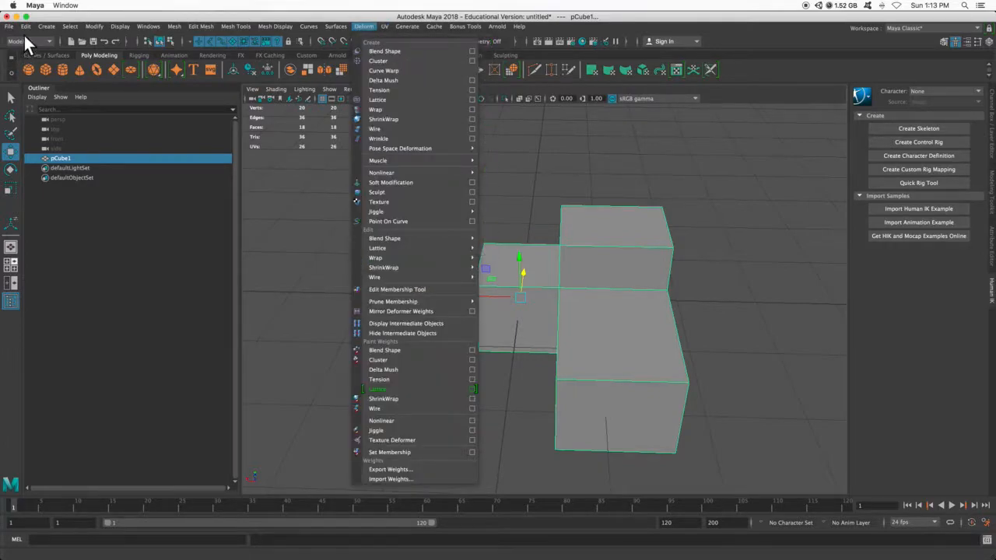
{"action": "left_click", "coordinate": [364, 24]}
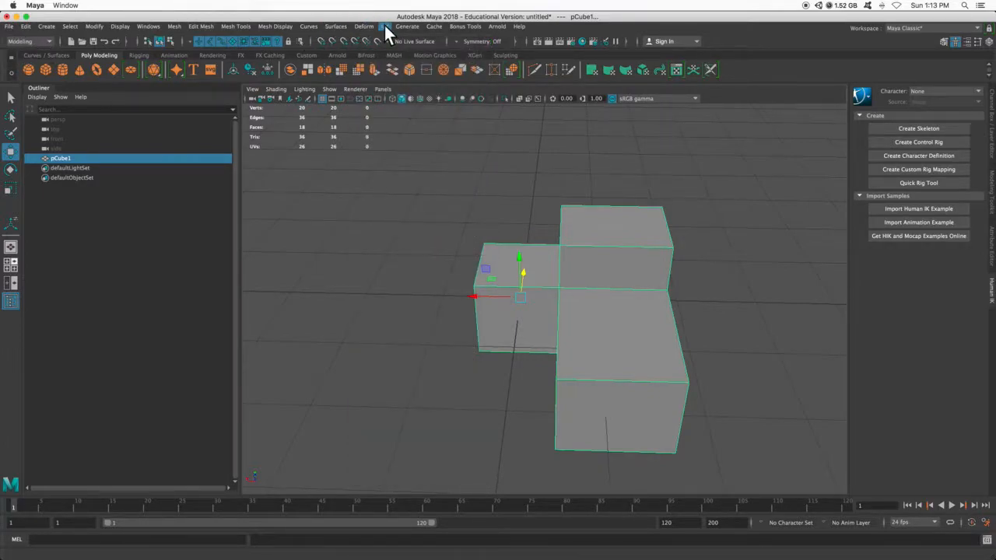
{"action": "left_click", "coordinate": [383, 26]}
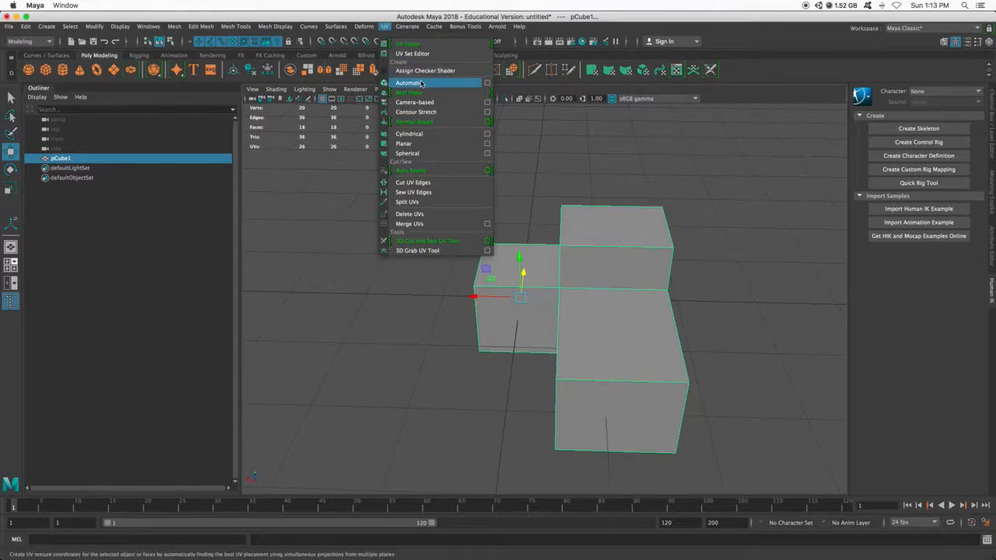
{"action": "left_click", "coordinate": [407, 82]}
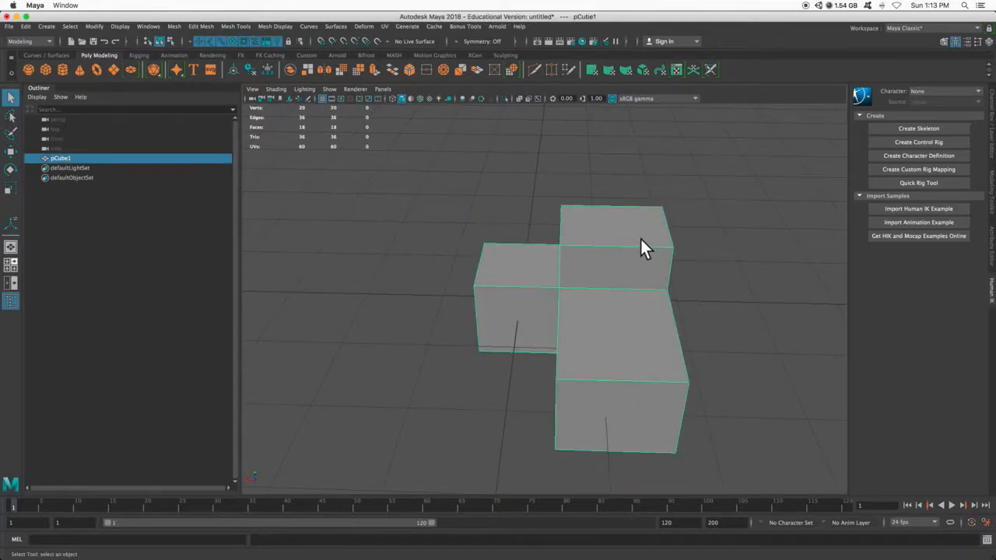
- Export the selected cube as an FBX file into the Desktop delete folder
{"action": "left_click", "coordinate": [9, 25]}
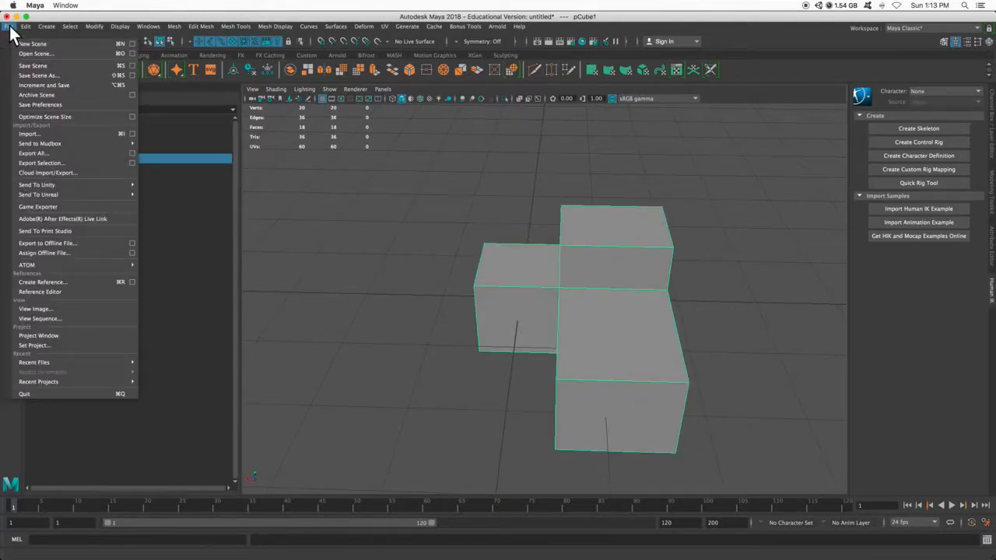
{"action": "left_click", "coordinate": [40, 164]}
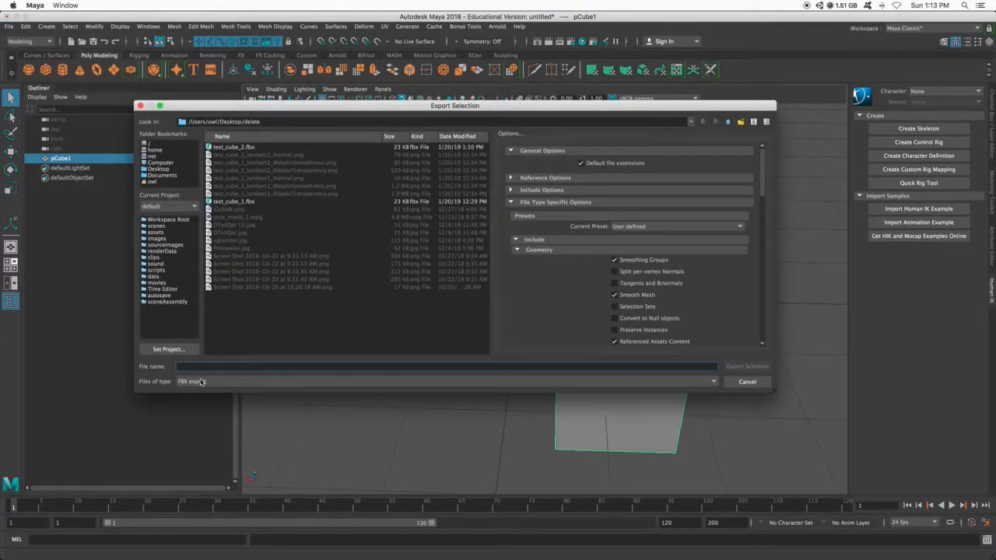
{"action": "left_click", "coordinate": [234, 147]}
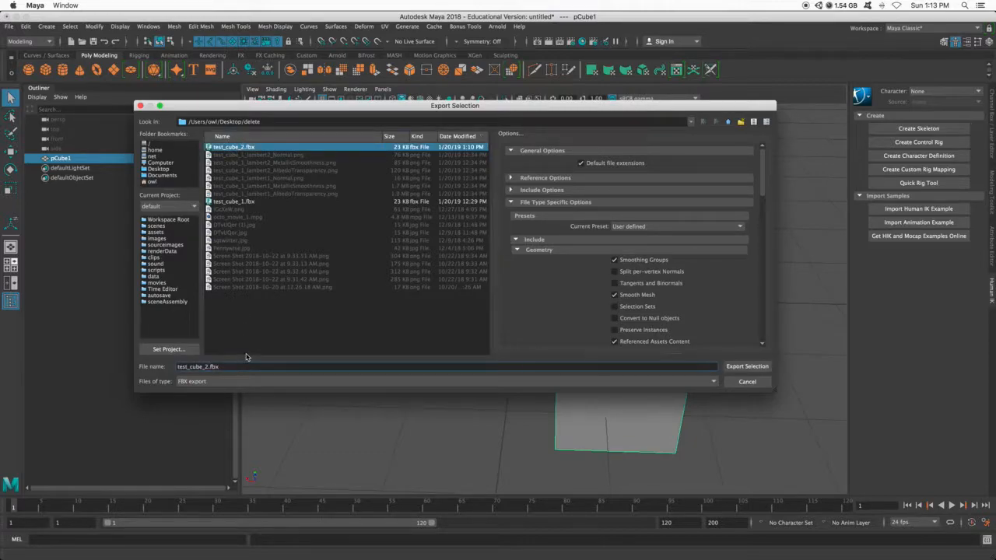
{"action": "left_click", "coordinate": [746, 365]}
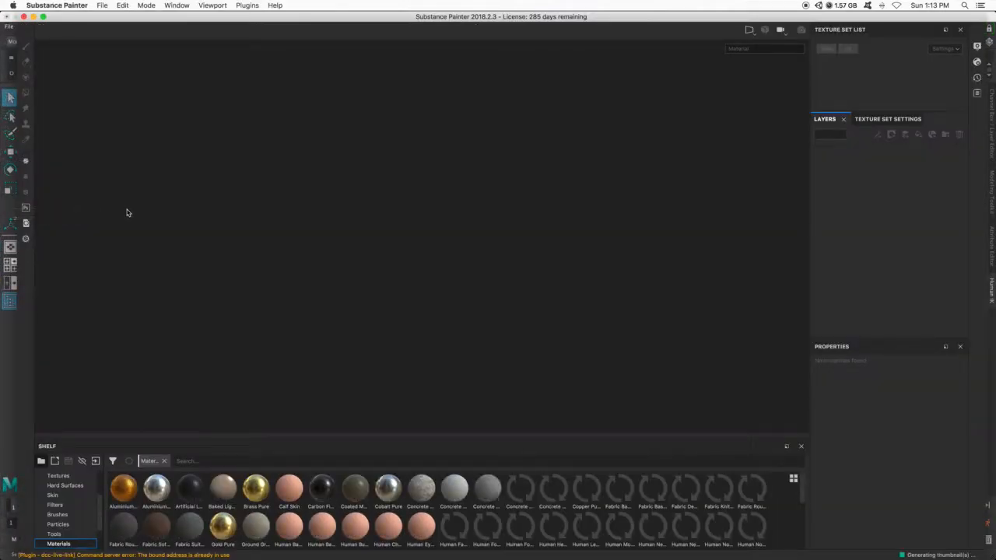
- Create a new Unity 5 template project using the test_cube_3.fbx mesh
{"action": "left_click", "coordinate": [103, 7]}
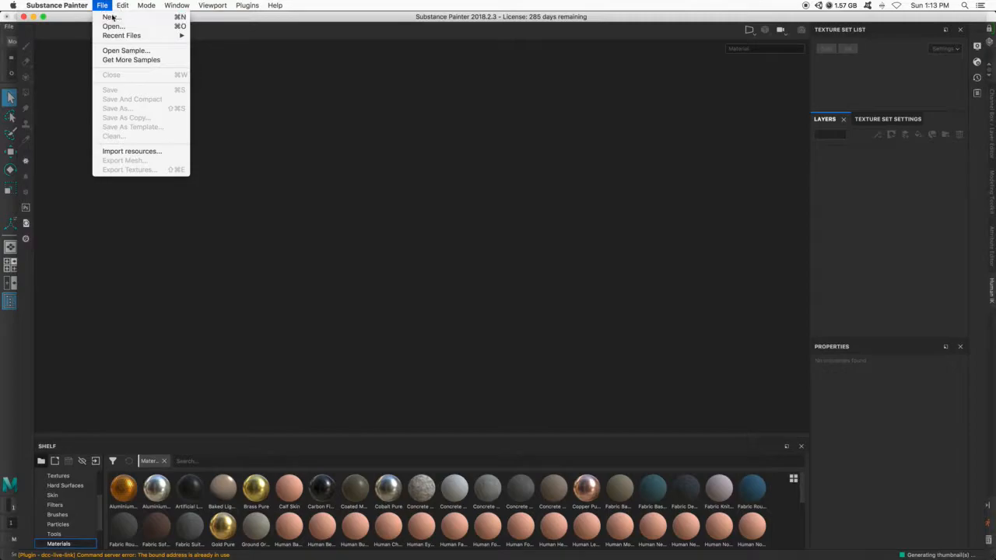
{"action": "left_click", "coordinate": [112, 16]}
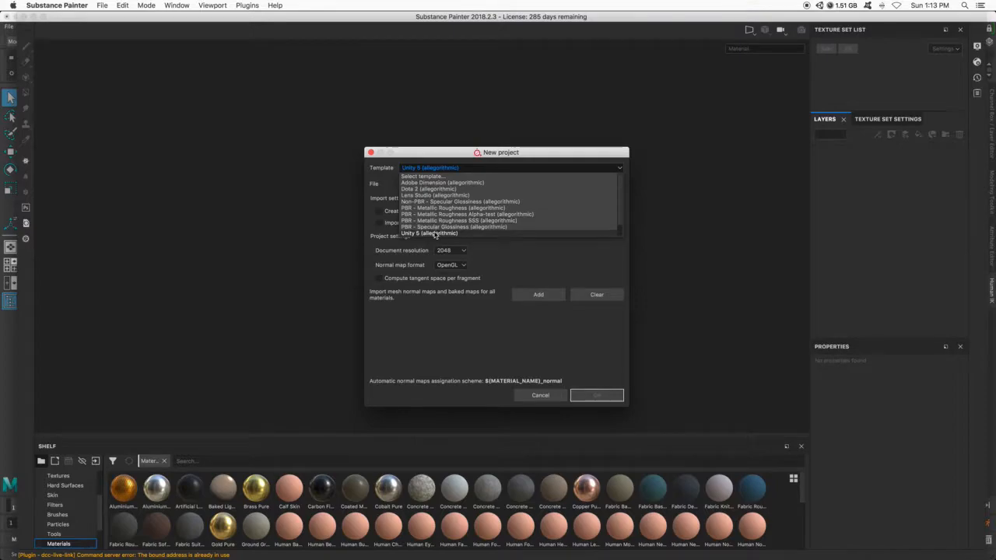
{"action": "left_click", "coordinate": [430, 234]}
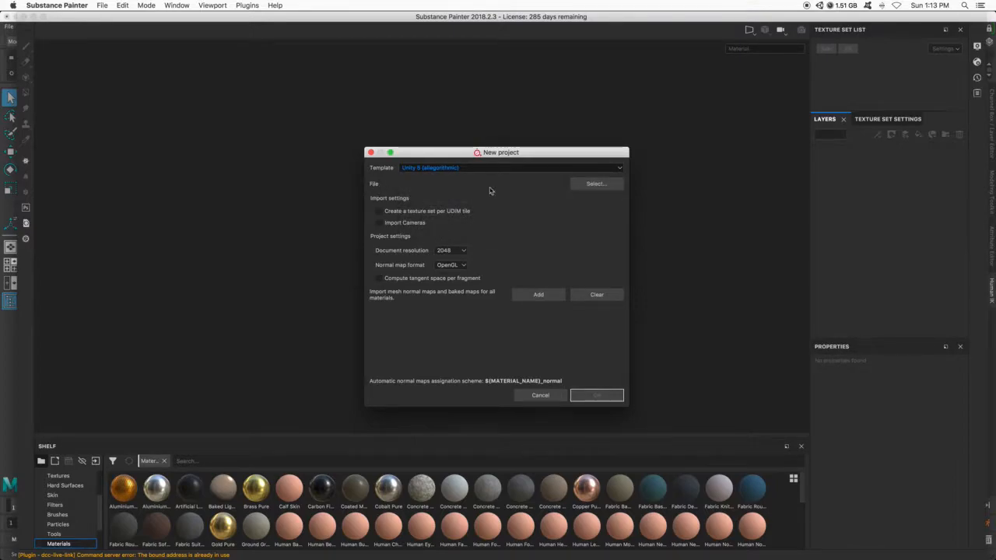
{"action": "left_click", "coordinate": [596, 184]}
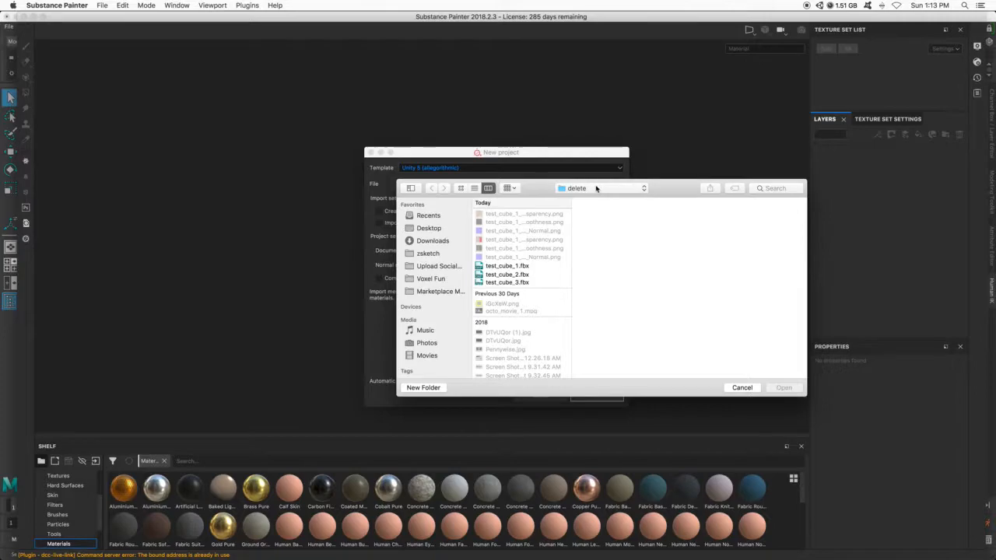
{"action": "left_click", "coordinate": [507, 281]}
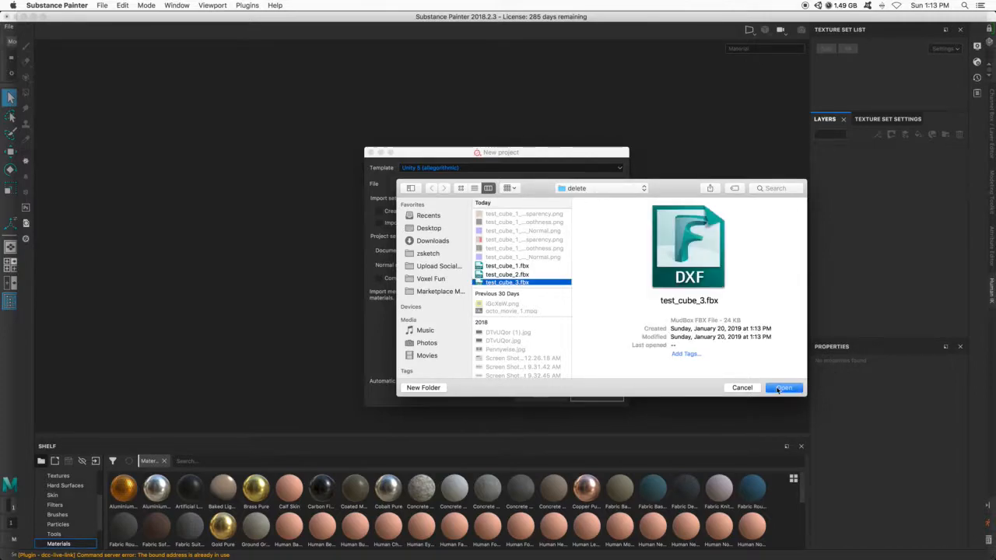
{"action": "left_click", "coordinate": [784, 387]}
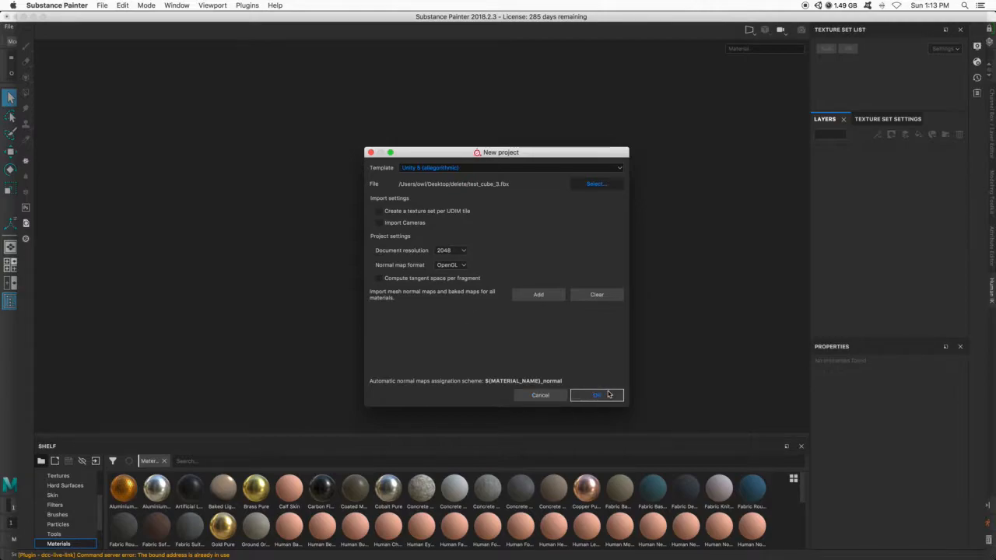
{"action": "left_click", "coordinate": [598, 395]}
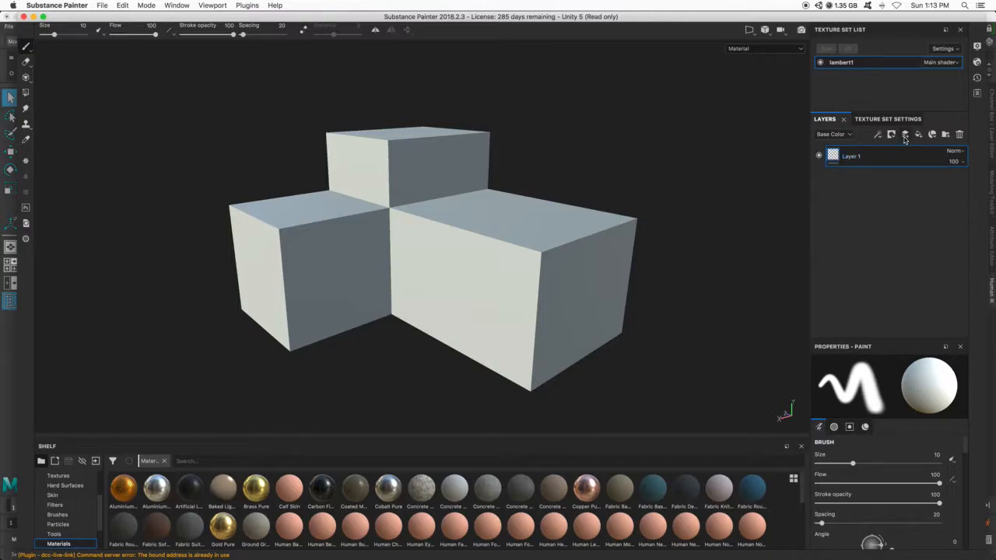
- Add a paint layer and brush a red stroke on the cube, orbiting to other faces
{"action": "right_click", "coordinate": [849, 155]}
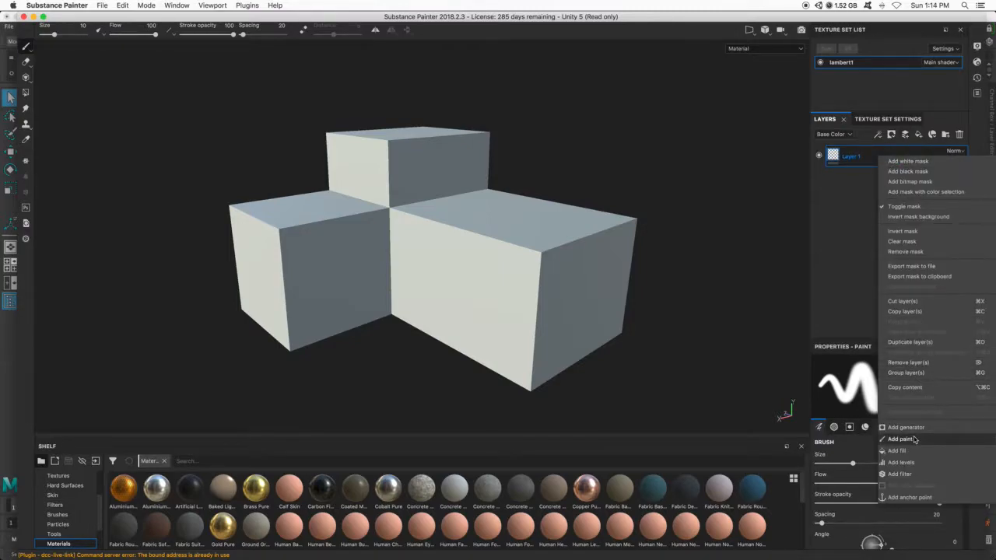
{"action": "left_click", "coordinate": [899, 439]}
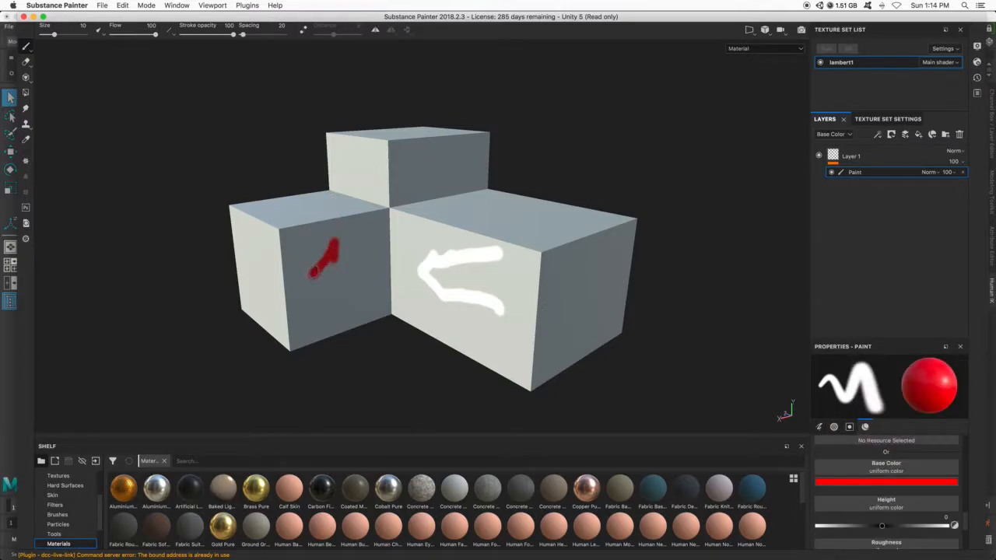
{"action": "left_click_drag", "start_coordinate": [342, 163], "coordinate": [467, 161]}
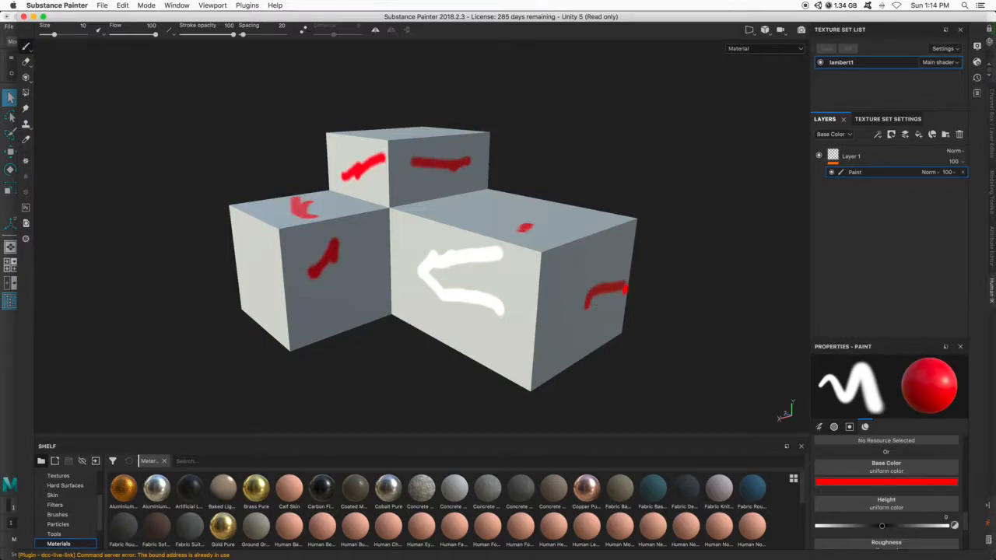
{"action": "left_click_drag", "start_coordinate": [458, 288], "coordinate": [537, 187]}
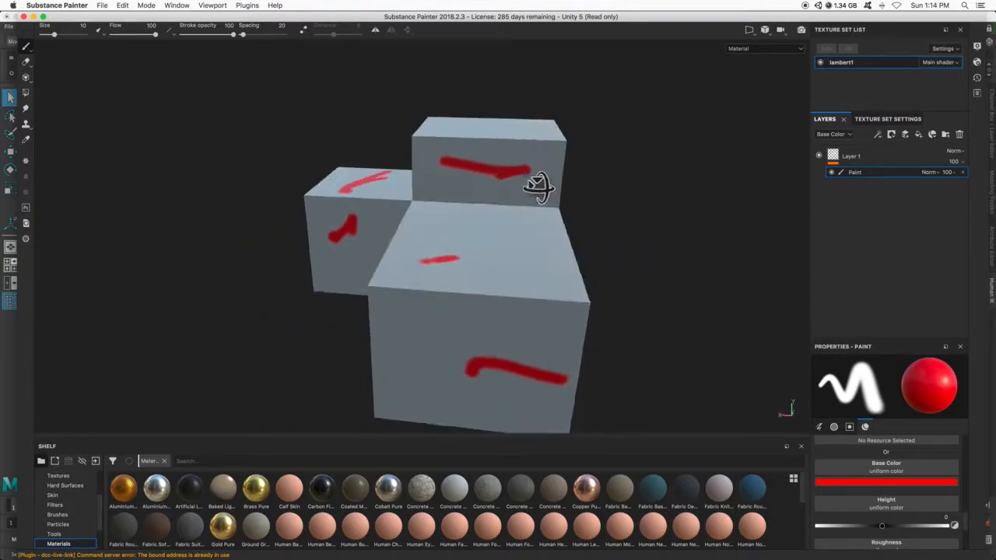
{"action": "left_click_drag", "start_coordinate": [537, 187], "coordinate": [630, 240]}
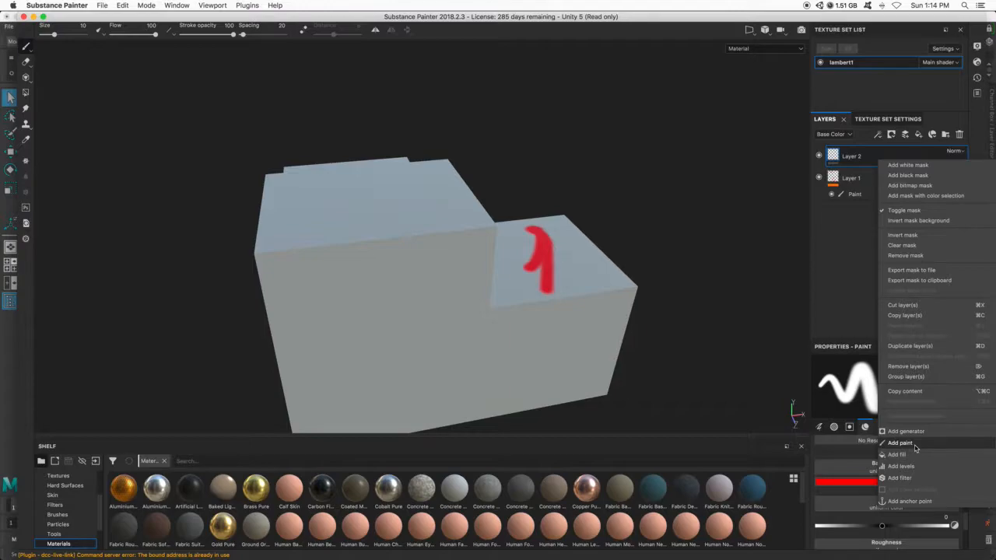
- Add a paint effect to the second layer for the blue strokes
{"action": "left_click", "coordinate": [899, 442]}
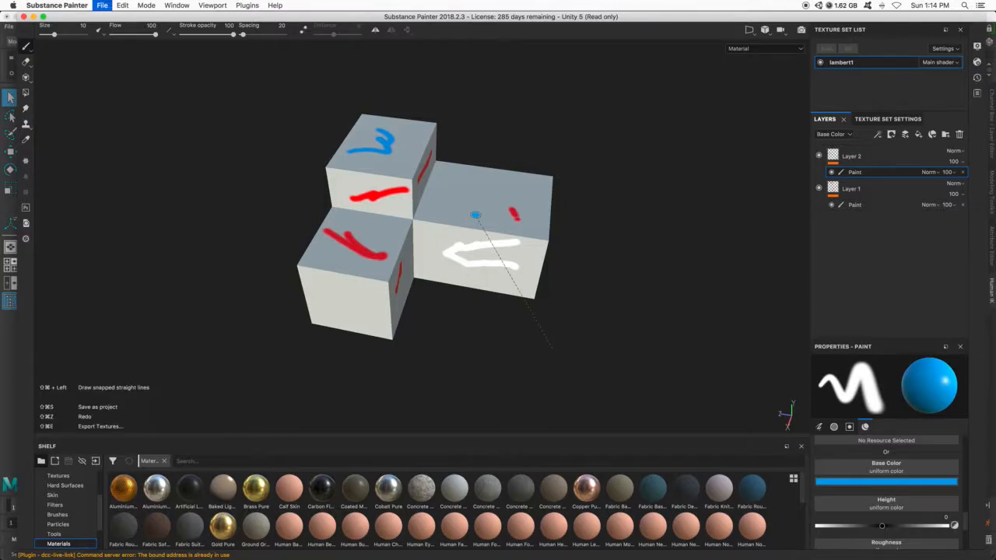
{"action": "left_click", "coordinate": [102, 6]}
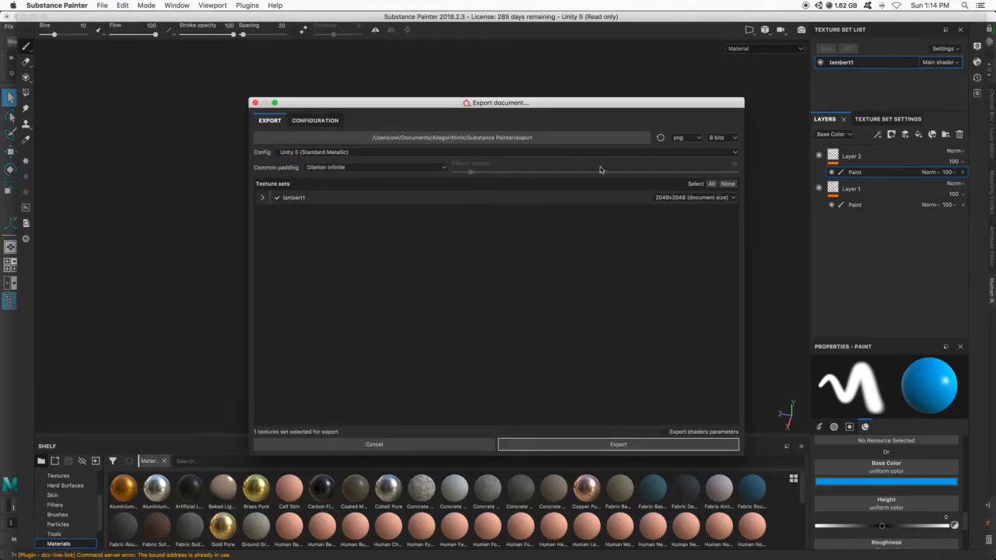
{"action": "left_click", "coordinate": [373, 445]}
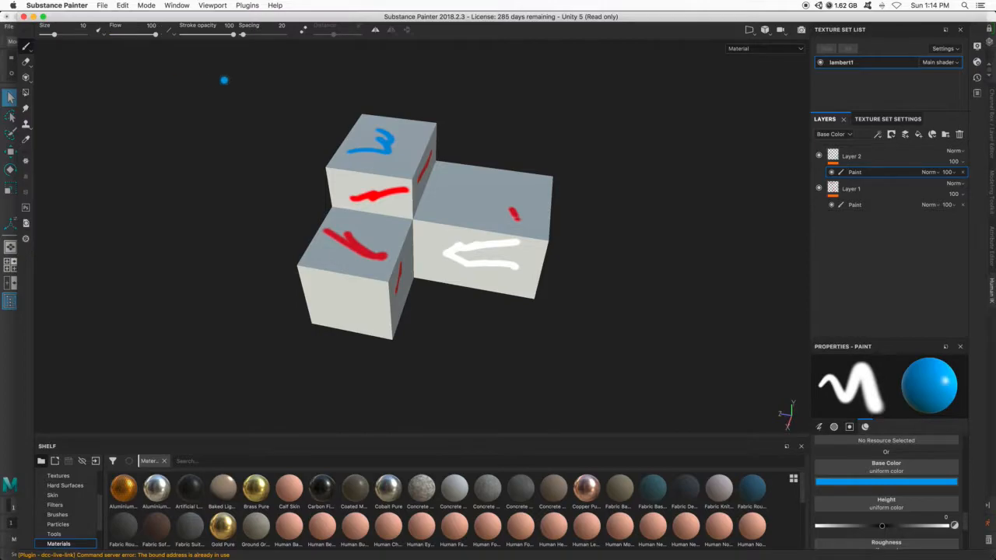
{"action": "left_click", "coordinate": [177, 6]}
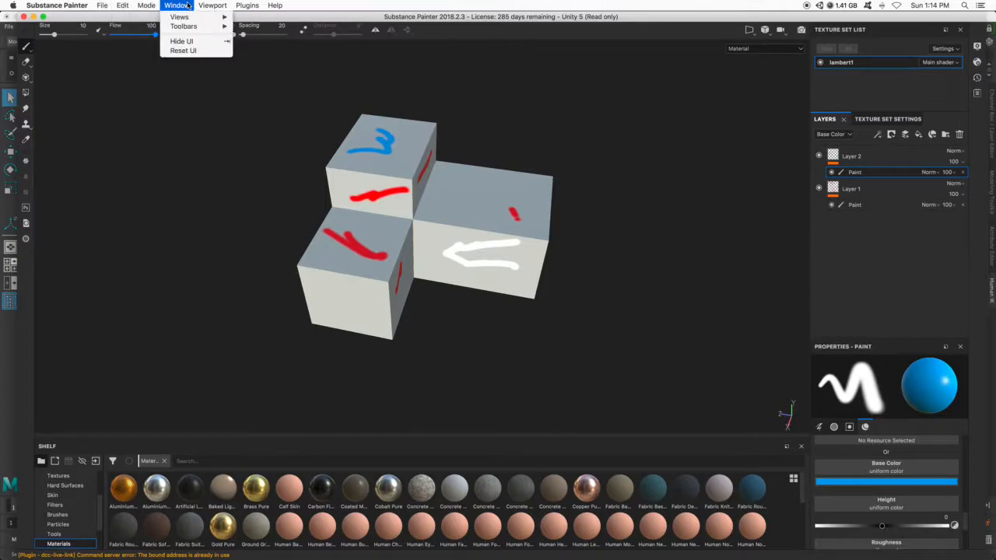
{"action": "left_click", "coordinate": [103, 6]}
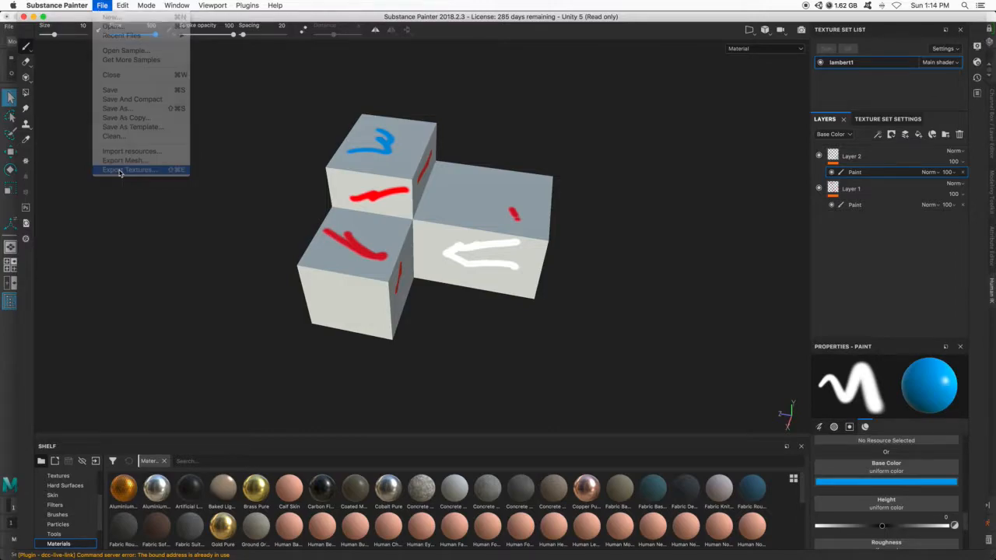
- Export the textures with the Unity 5 preset into the Desktop delete folder
{"action": "left_click", "coordinate": [128, 169]}
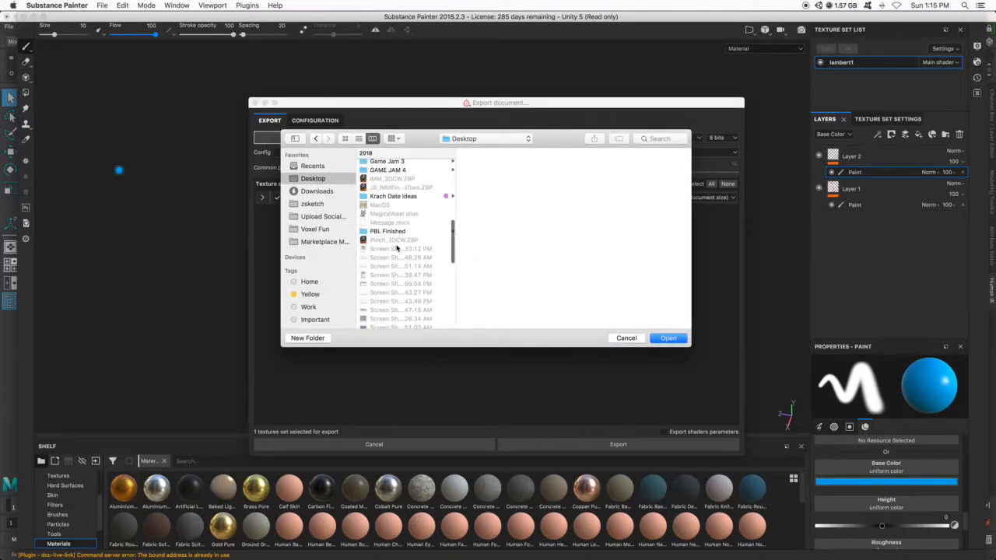
{"action": "scroll", "scroll_direction": "down", "scroll_amount": 3}
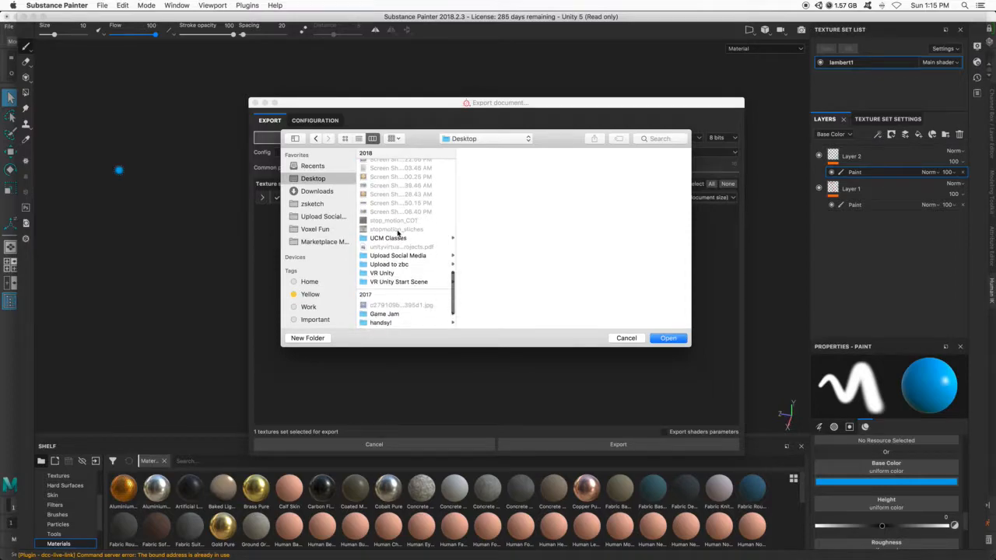
{"action": "scroll", "scroll_direction": "down", "scroll_amount": 3}
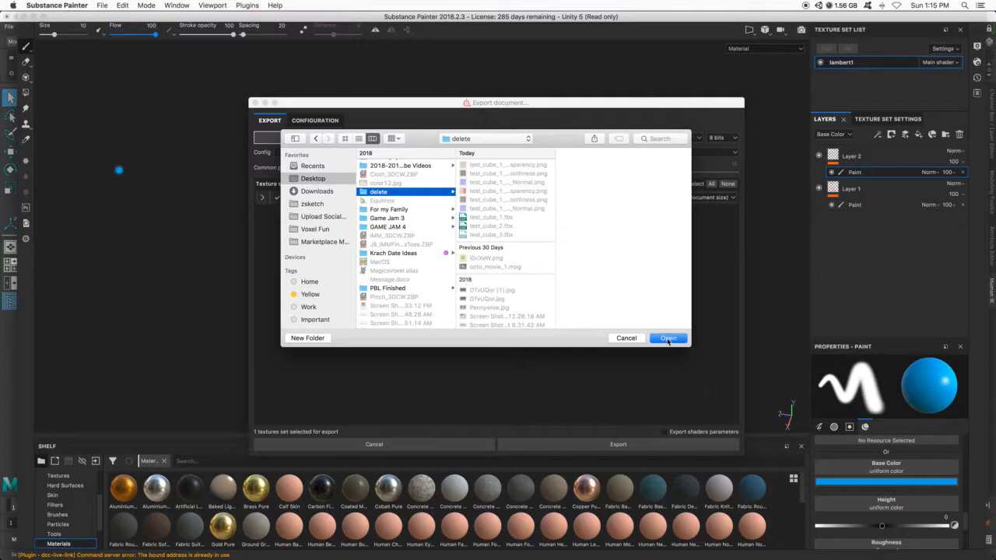
{"action": "left_click", "coordinate": [667, 338]}
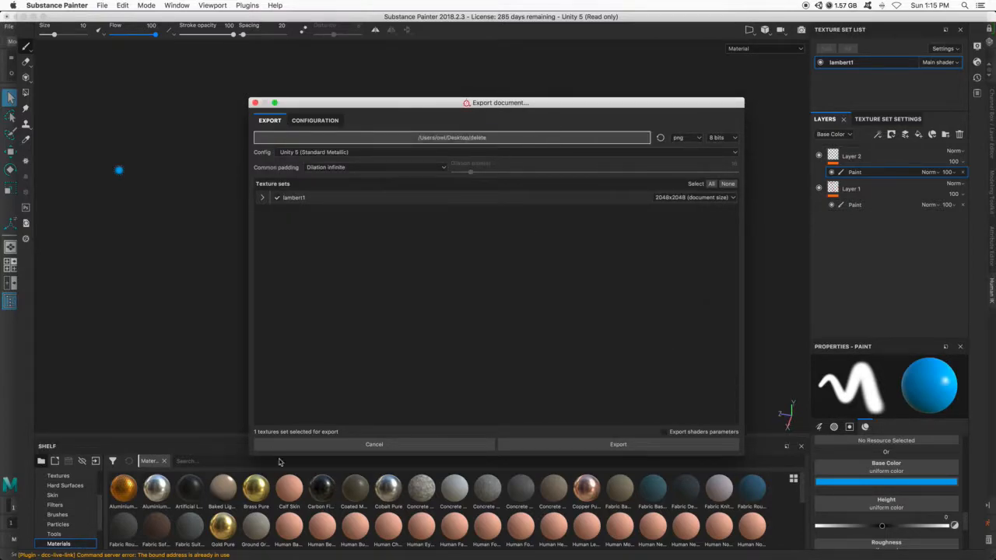
{"action": "left_click", "coordinate": [618, 445]}
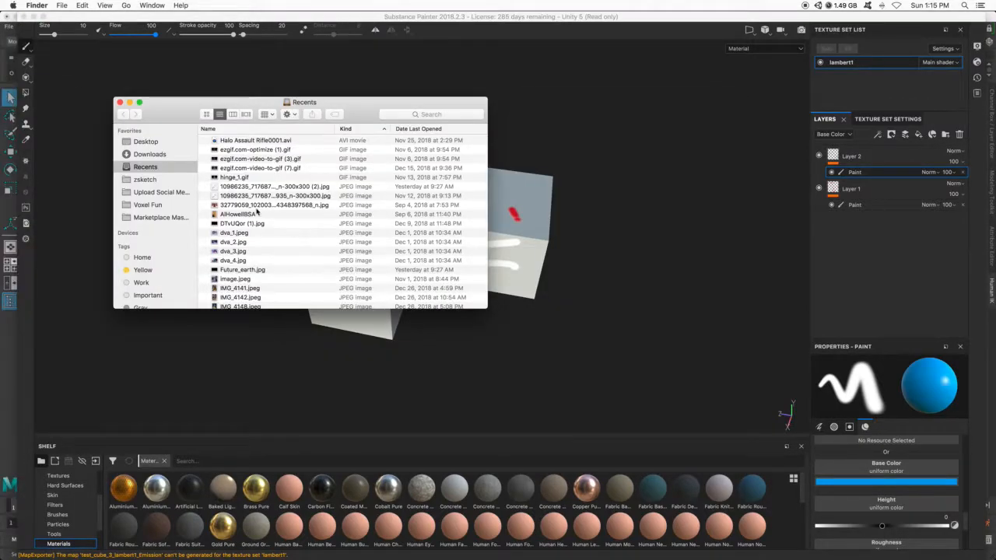
- Browse the Desktop delete folder and preview the exported test_cube_3 normal map
{"action": "left_click", "coordinate": [146, 142]}
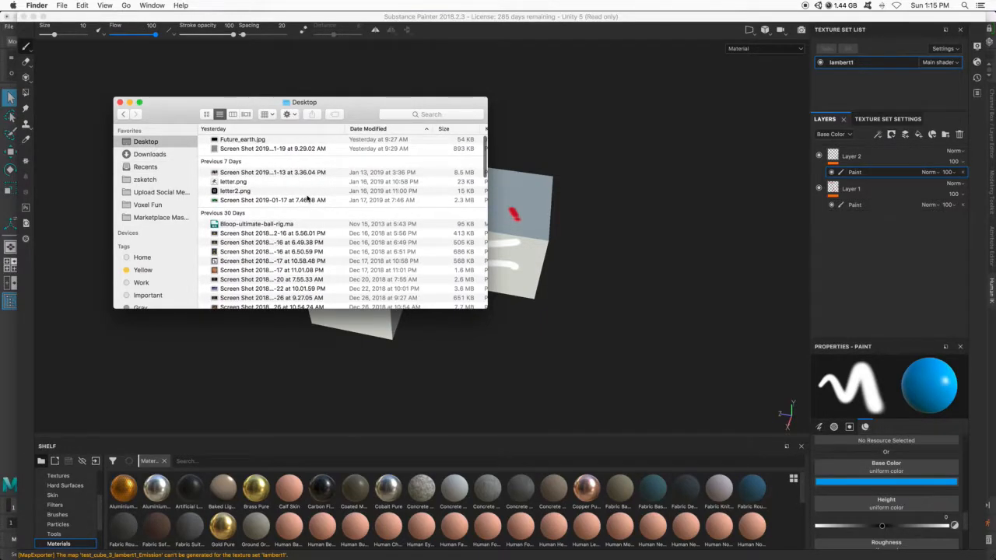
{"action": "scroll", "scroll_direction": "down", "scroll_amount": 3}
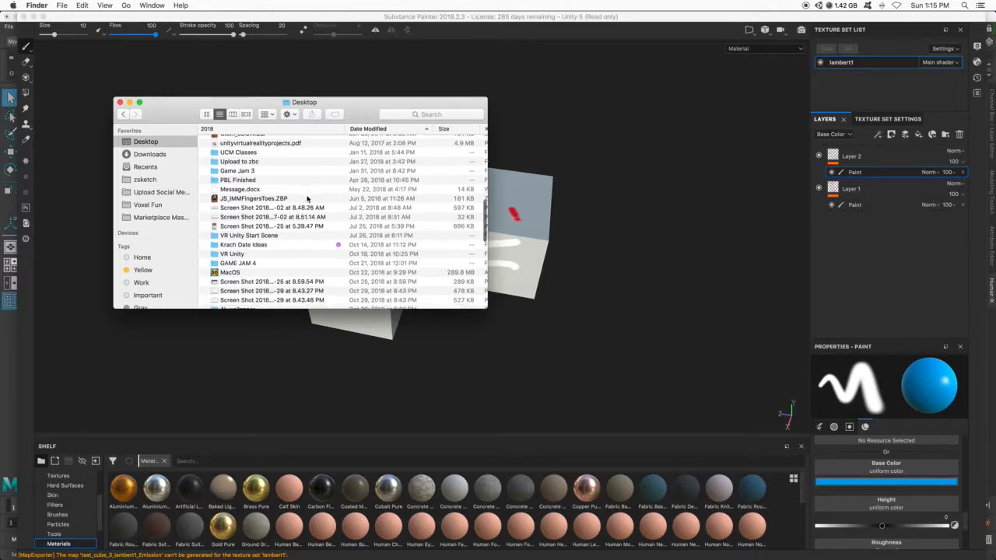
{"action": "scroll", "scroll_direction": "down", "scroll_amount": 3}
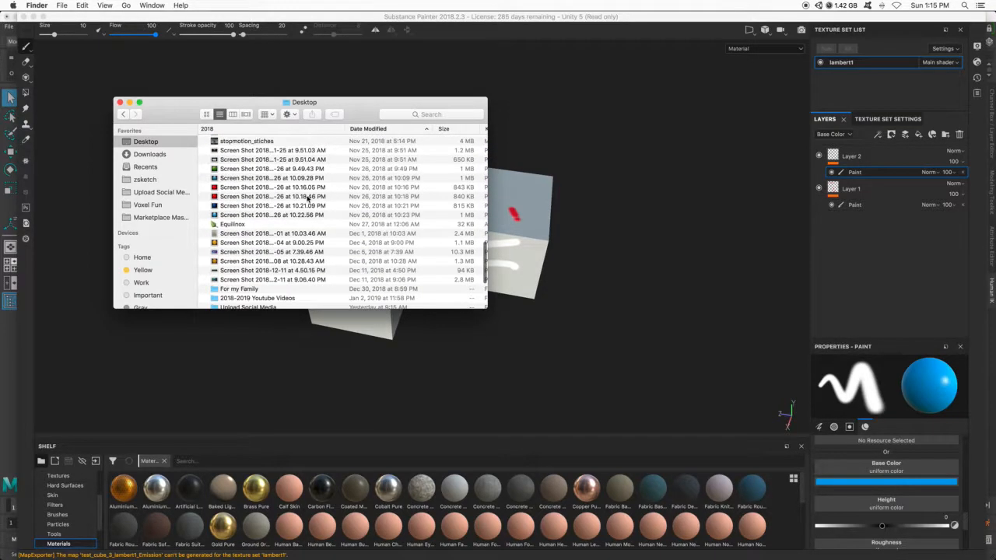
{"action": "scroll", "scroll_direction": "down", "scroll_amount": 3}
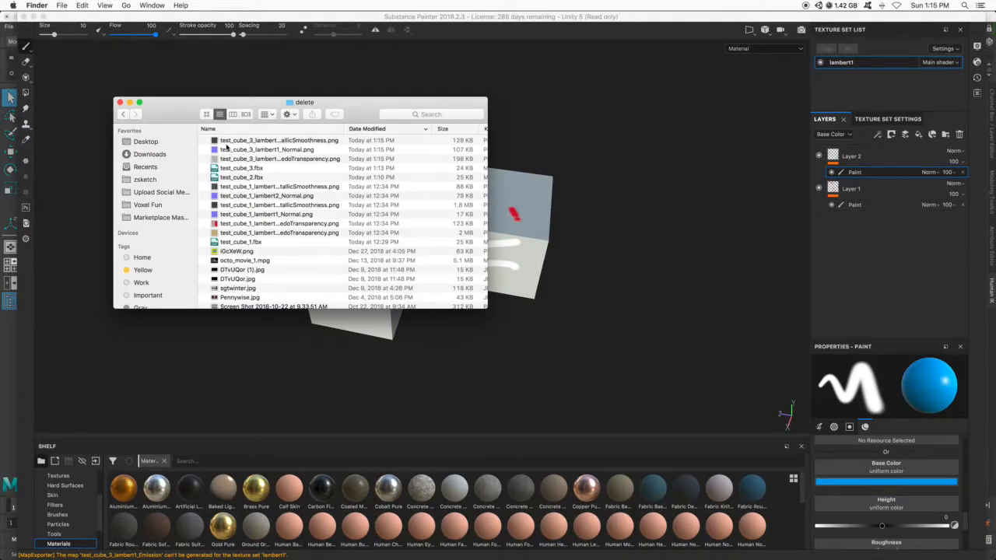
{"action": "left_click", "coordinate": [279, 140]}
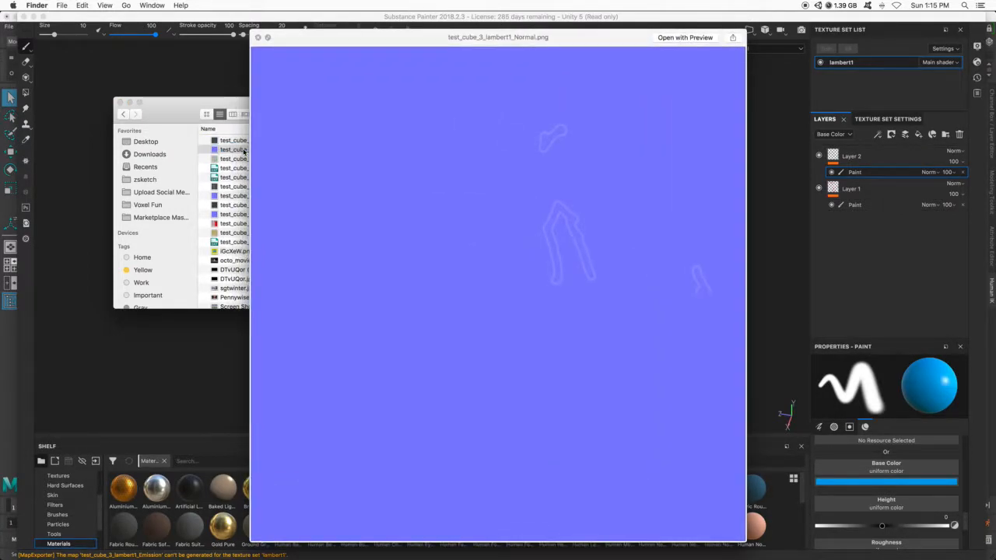
{"action": "mouse_move", "coordinate": [839, 465]}
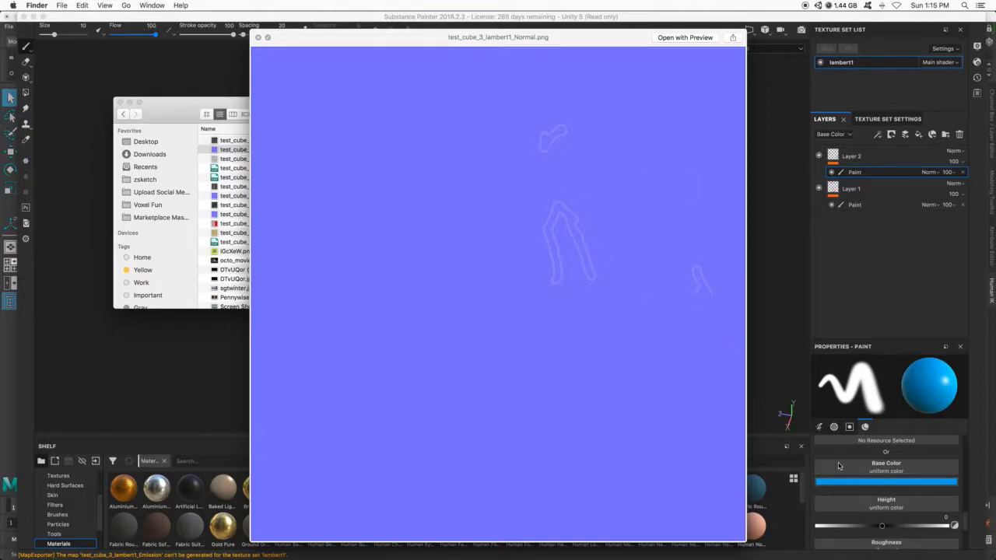
{"action": "mouse_move", "coordinate": [423, 252]}
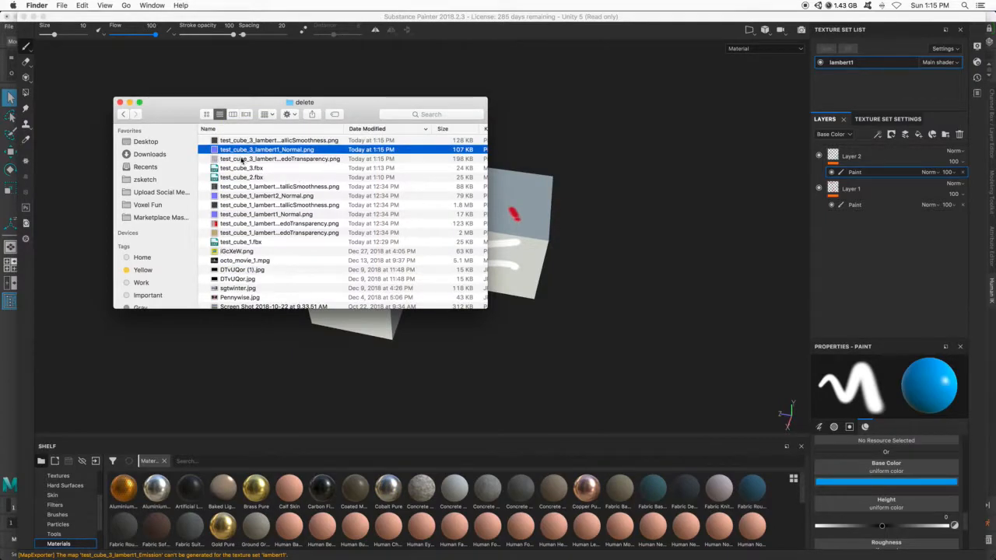
{"action": "left_click", "coordinate": [280, 158]}
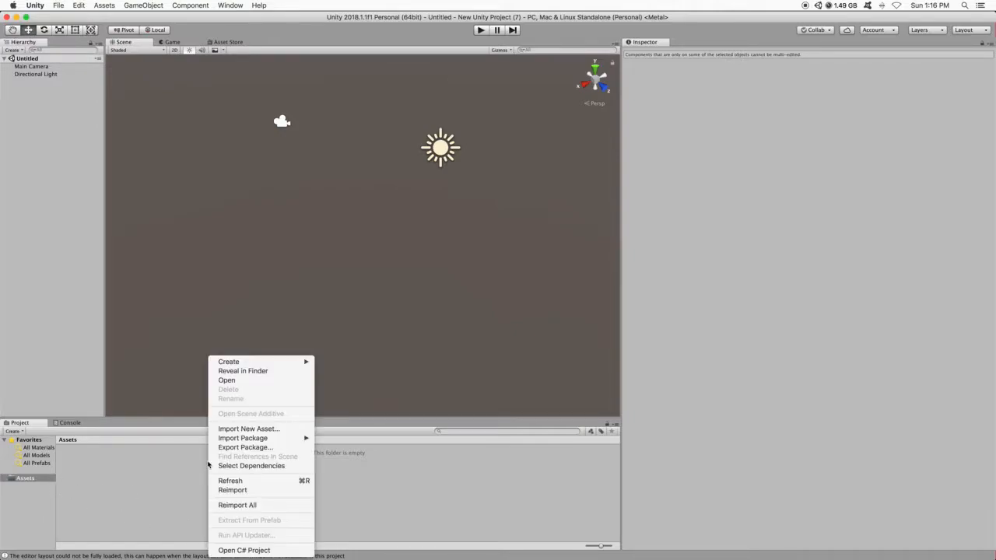
- Import the test_cube_3 FBX and its texture PNGs from Desktop/delete into Assets
{"action": "left_click", "coordinate": [249, 429]}
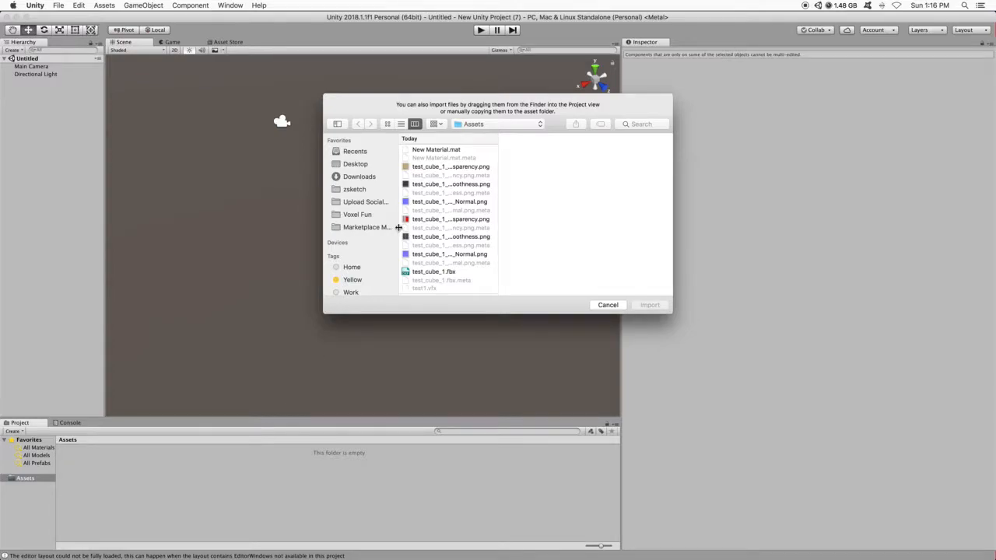
{"action": "left_click", "coordinate": [355, 163]}
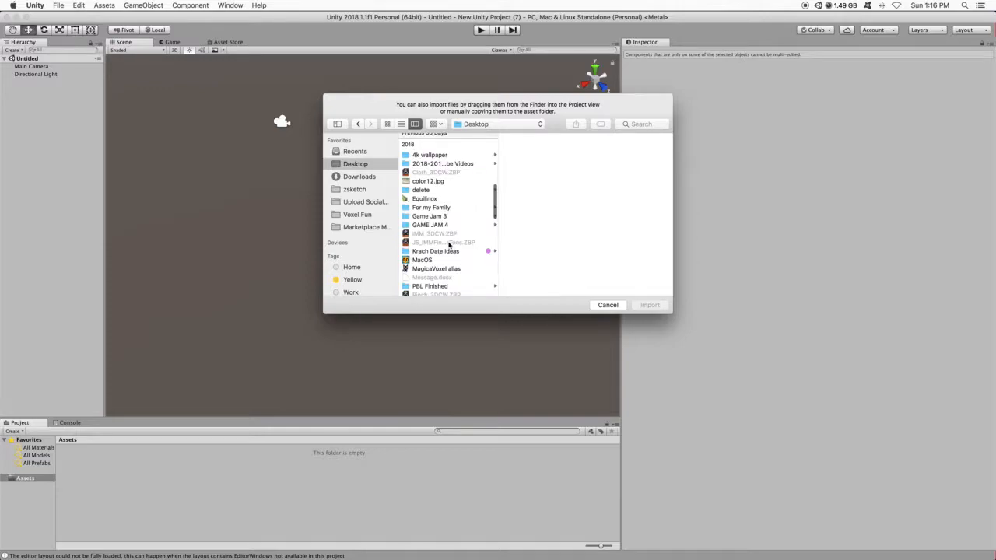
{"action": "left_click", "coordinate": [420, 190]}
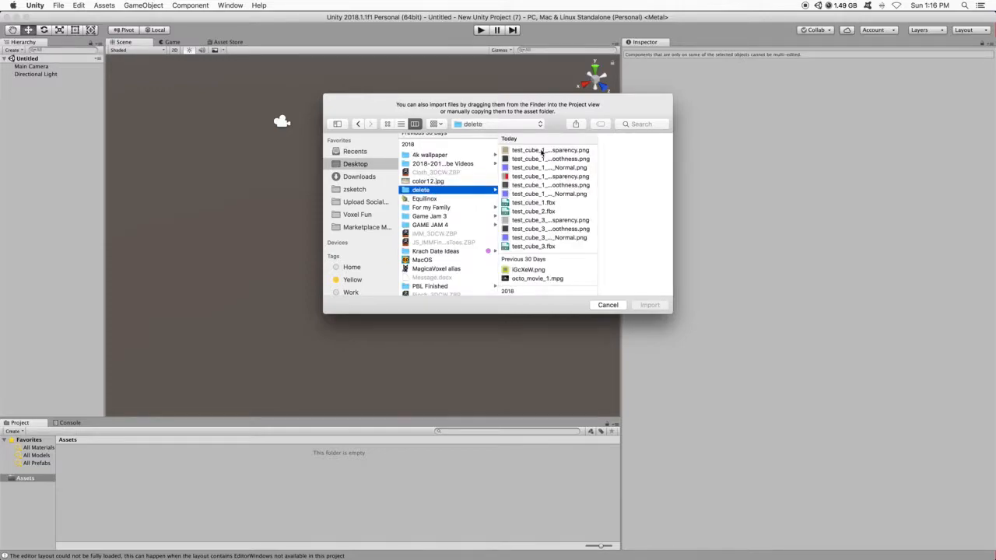
{"action": "left_click", "coordinate": [523, 221]}
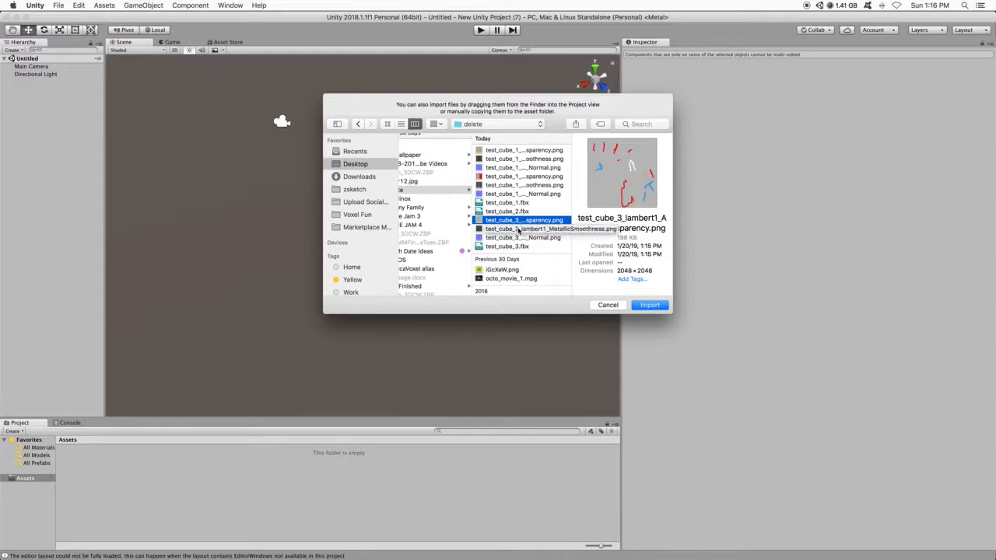
{"action": "left_click", "coordinate": [522, 236]}
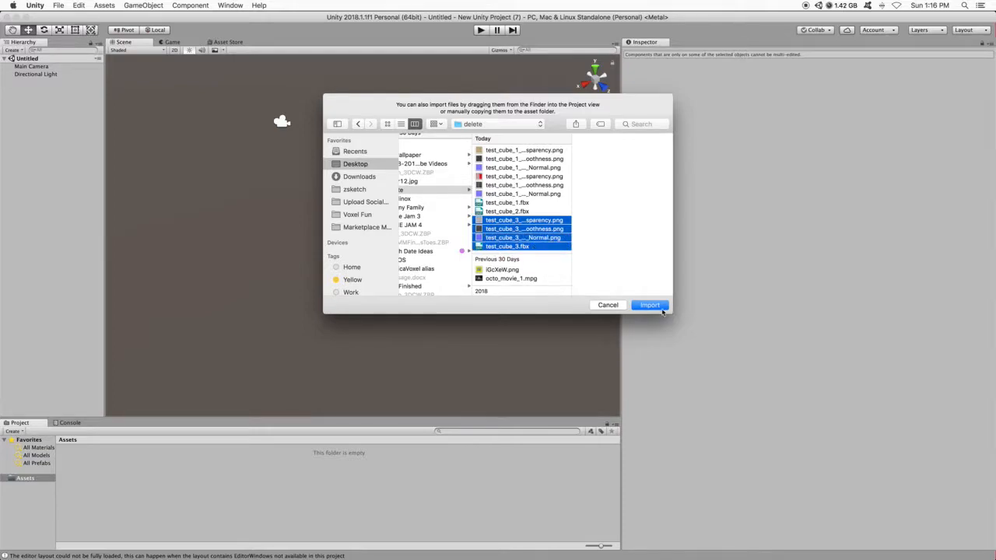
{"action": "left_click", "coordinate": [650, 304]}
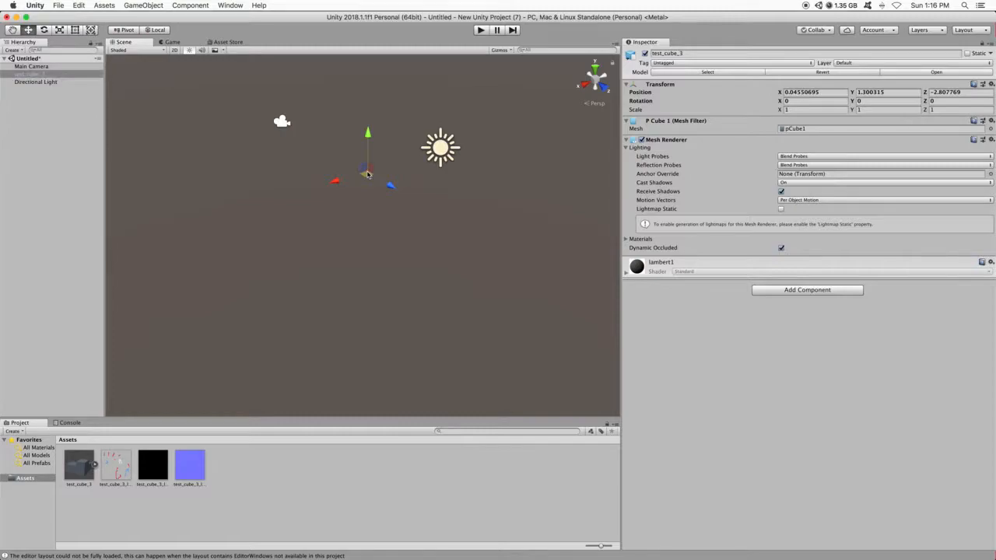
- Set the cube's Transform scale values to 100 in the Inspector
{"action": "left_click", "coordinate": [812, 108]}
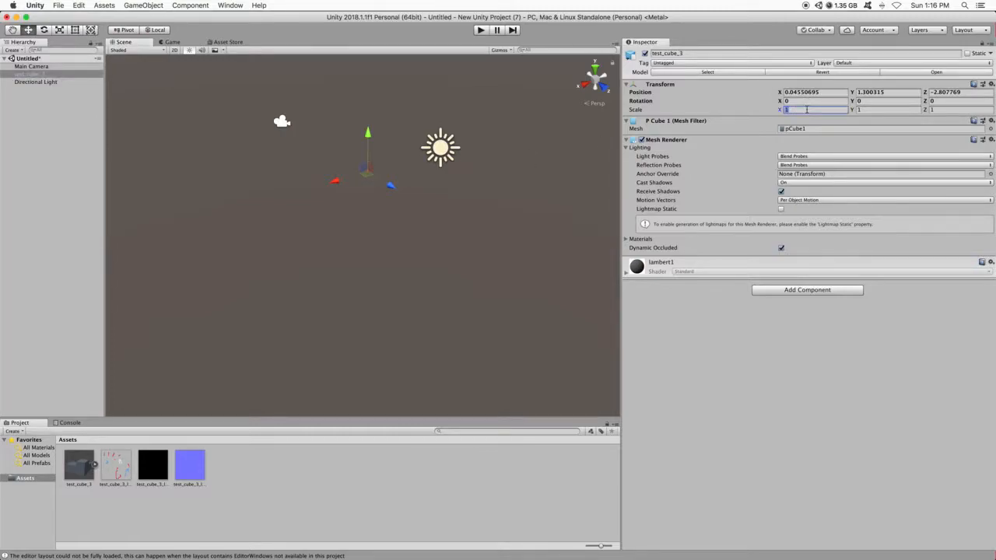
{"action": "type", "text": "100"}
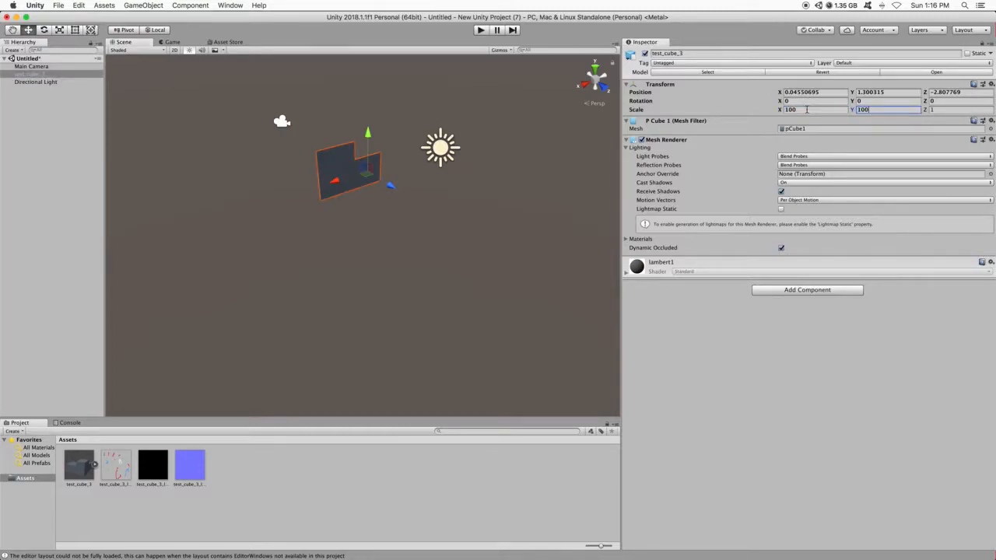
{"action": "type", "text": "100"}
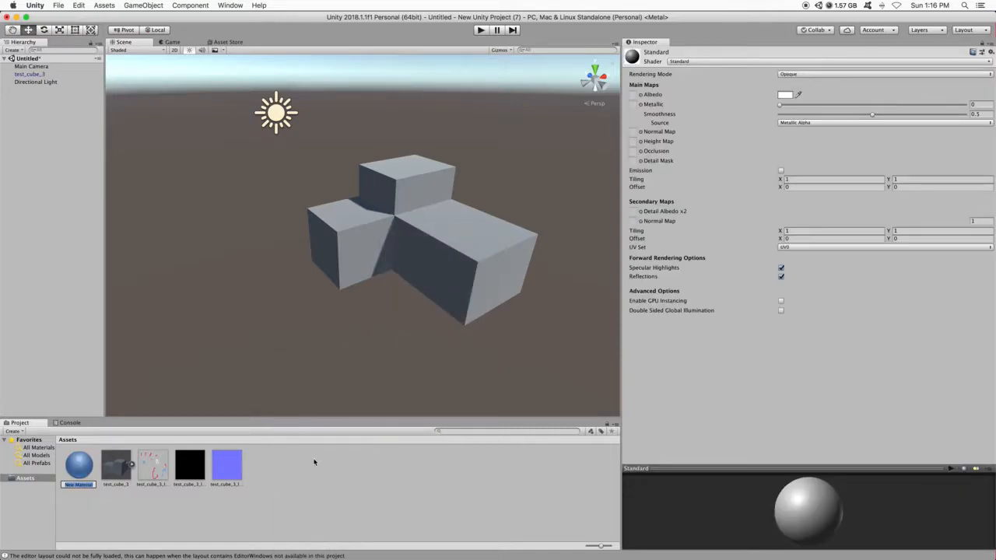
- Confirm the New Material's name and review the albedo transparency texture in the Project panel
{"action": "left_click", "coordinate": [78, 465]}
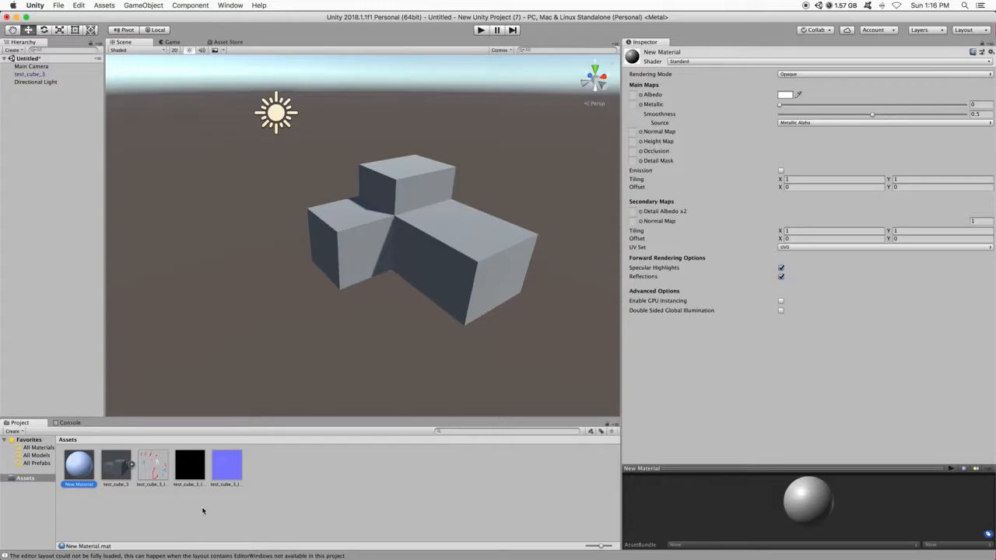
{"action": "mouse_move", "coordinate": [641, 139]}
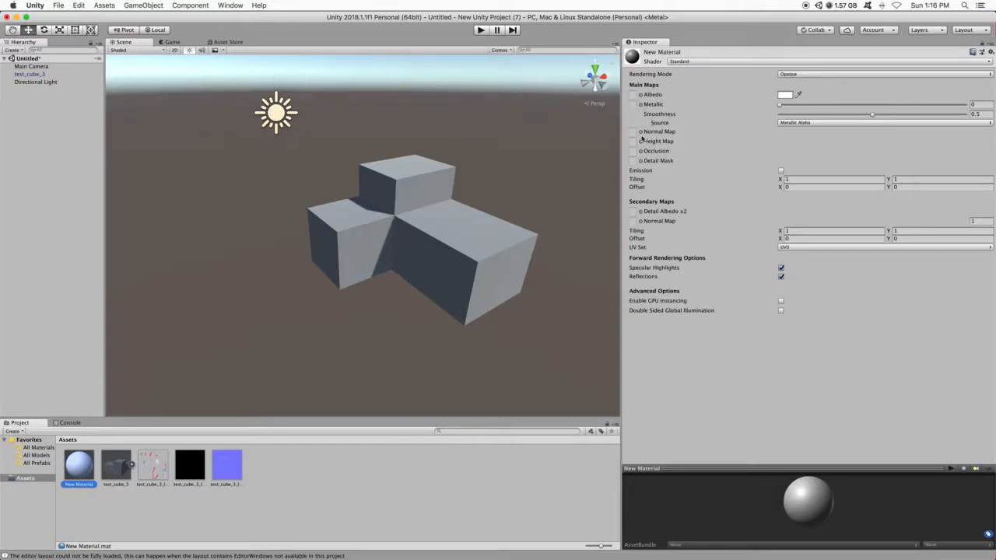
{"action": "left_click", "coordinate": [153, 464]}
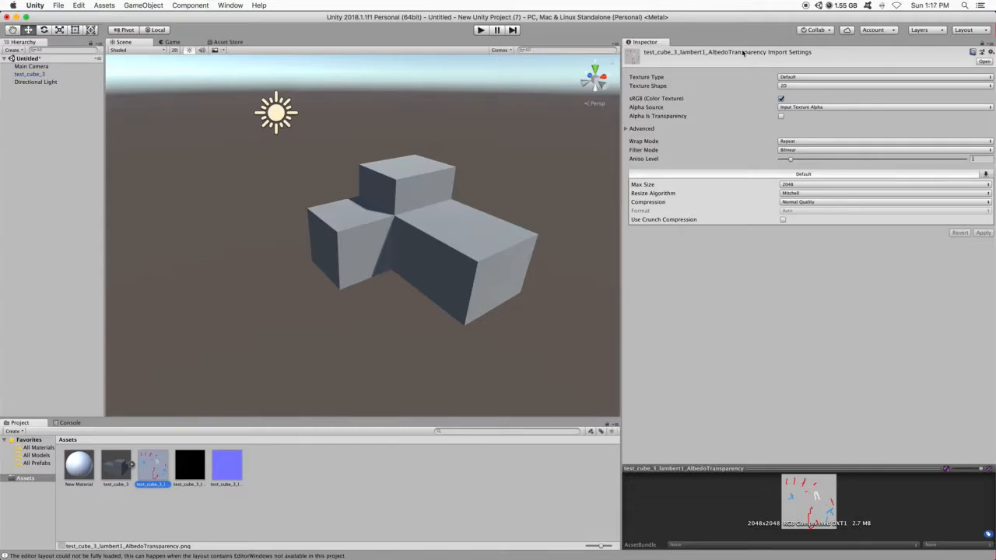
{"action": "left_click", "coordinate": [78, 463]}
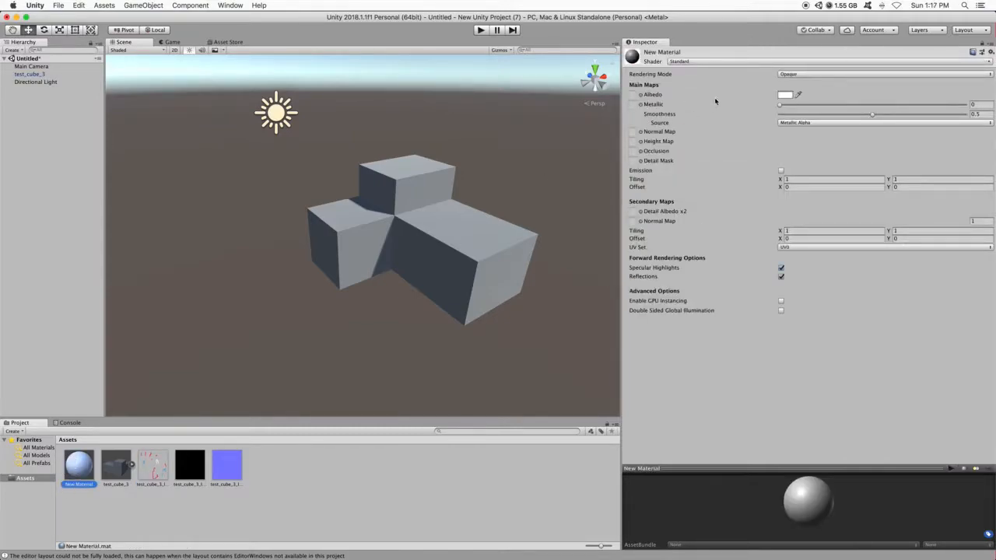
{"action": "left_click", "coordinate": [152, 465]}
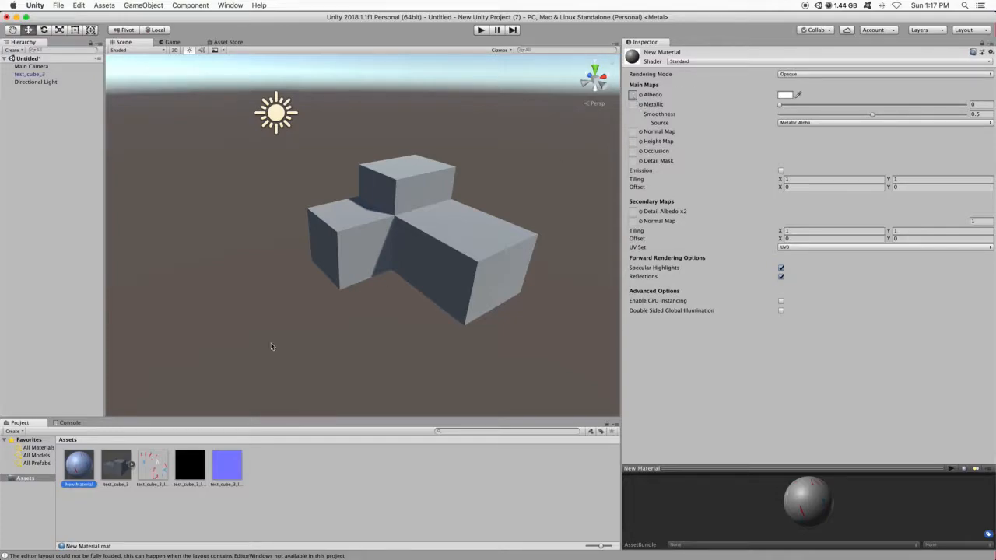
- Assign the albedo, metallic-smoothness and normal PNGs to the material's Main Maps and fix the normal map
{"action": "left_click", "coordinate": [153, 464]}
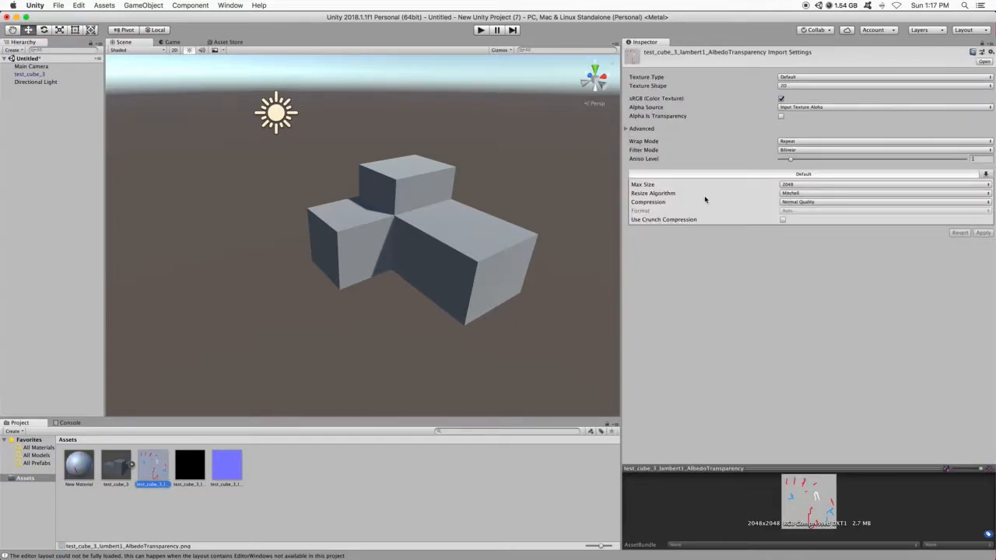
{"action": "left_click", "coordinate": [189, 464]}
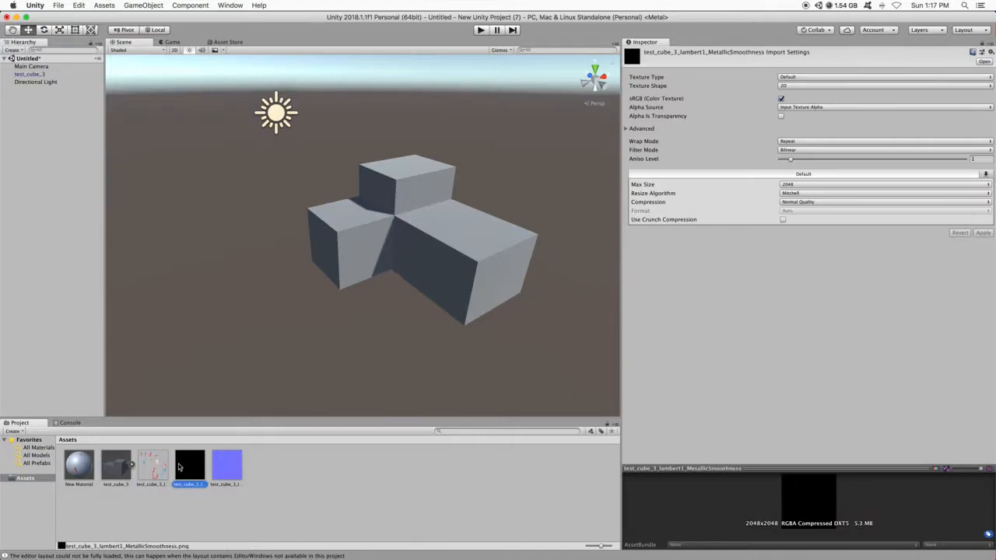
{"action": "left_click", "coordinate": [78, 464]}
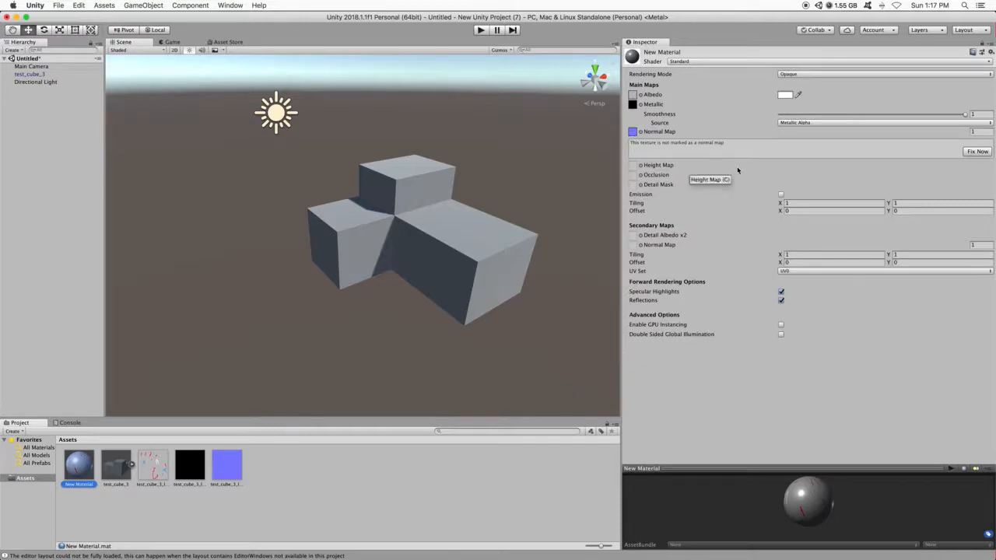
{"action": "mouse_move", "coordinate": [836, 182]}
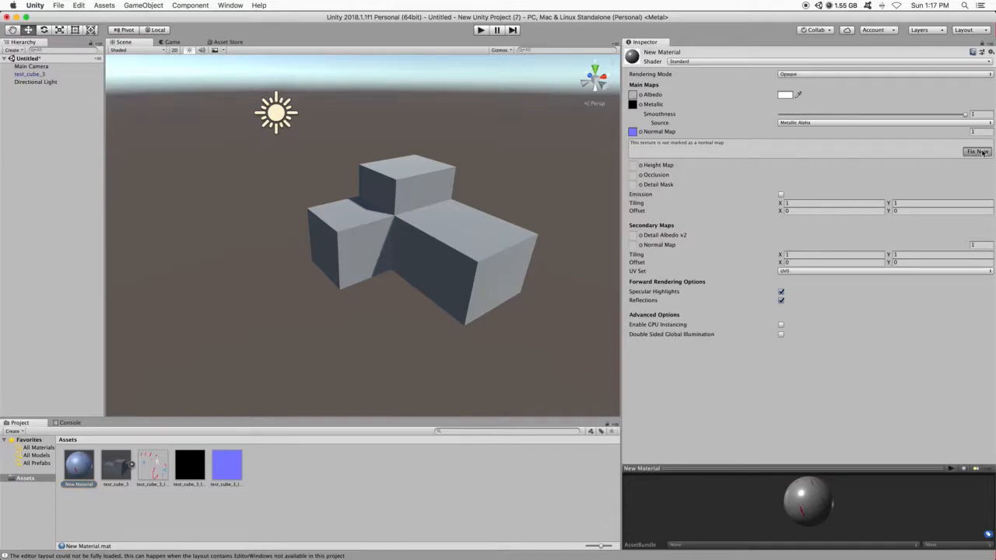
{"action": "left_click", "coordinate": [976, 152]}
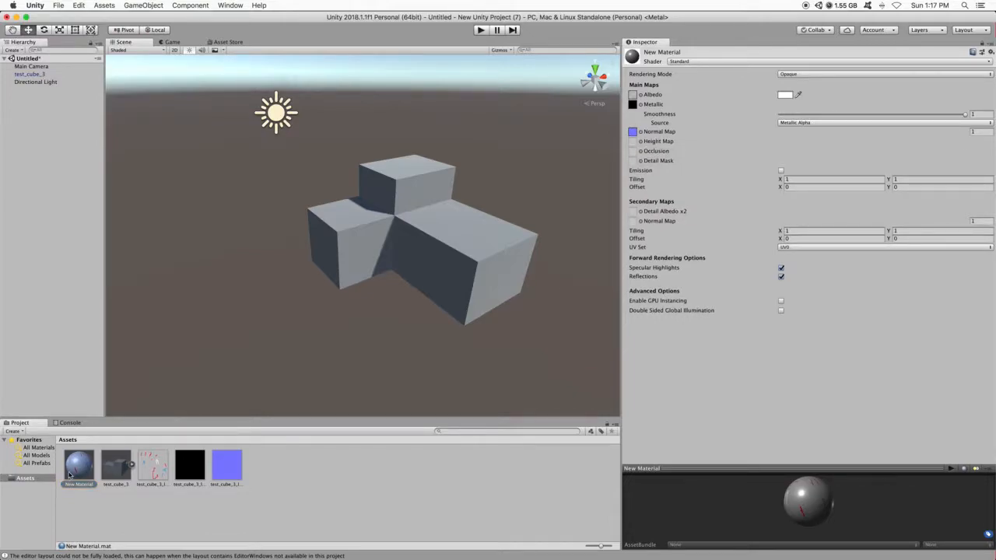
- Drop New Material onto the cube in the Scene view and orbit to see the painted strokes
{"action": "left_click_drag", "start_coordinate": [77, 463], "coordinate": [426, 230]}
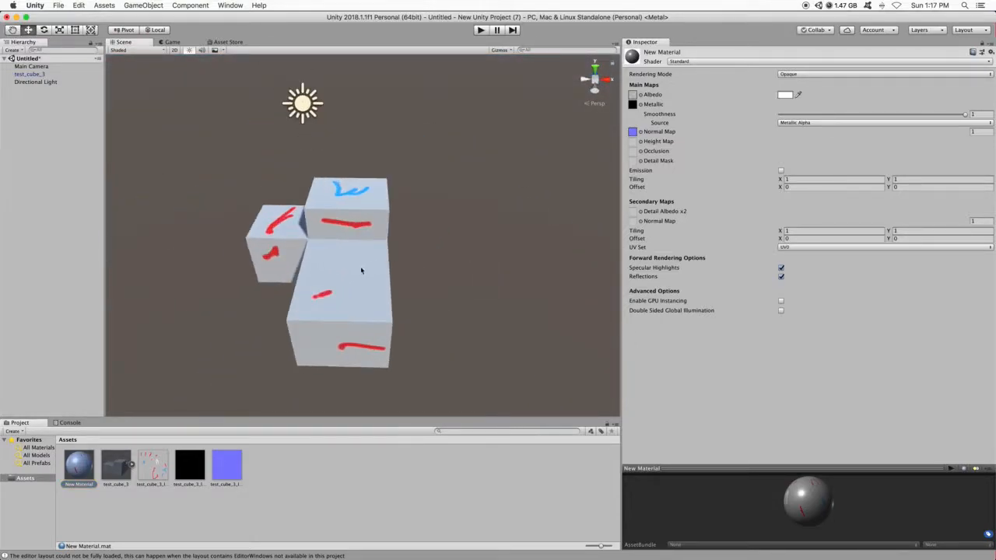
{"action": "left_click_drag", "start_coordinate": [350, 272], "coordinate": [458, 261]}
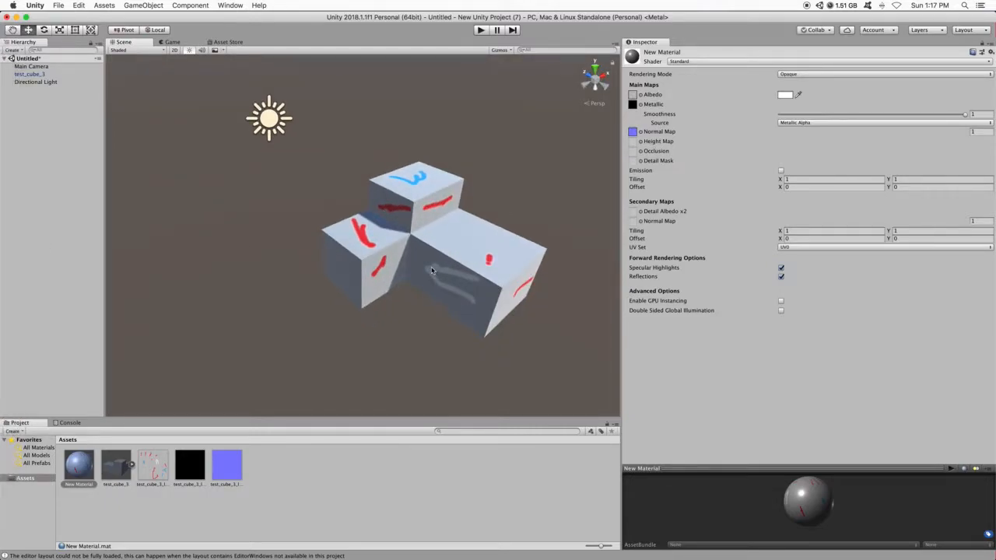
{"action": "mouse_move", "coordinate": [11, 266]}
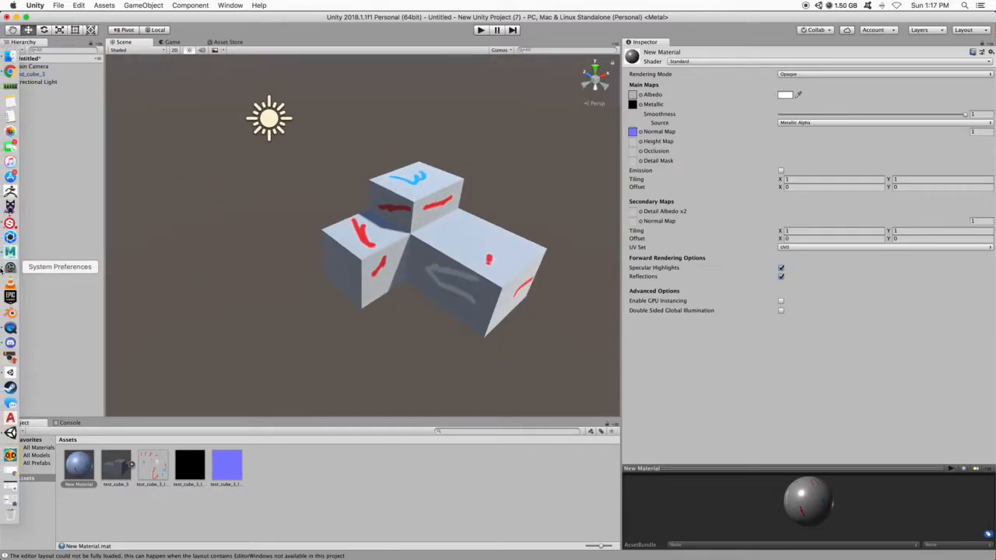